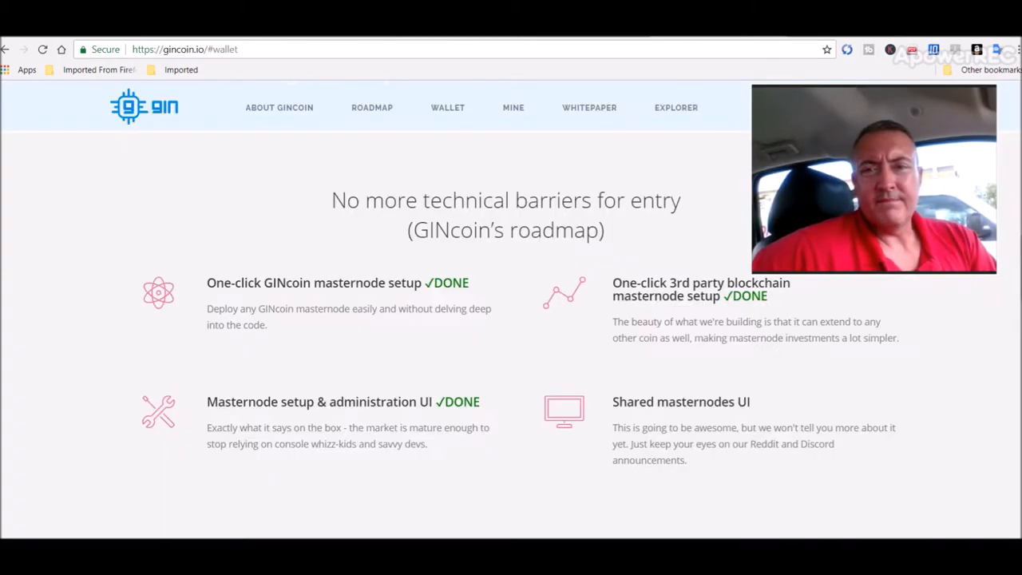
- Navigate to the ROADMAP section listing completed one-click masternode setup and administration UI milestones
scroll("up", 3)
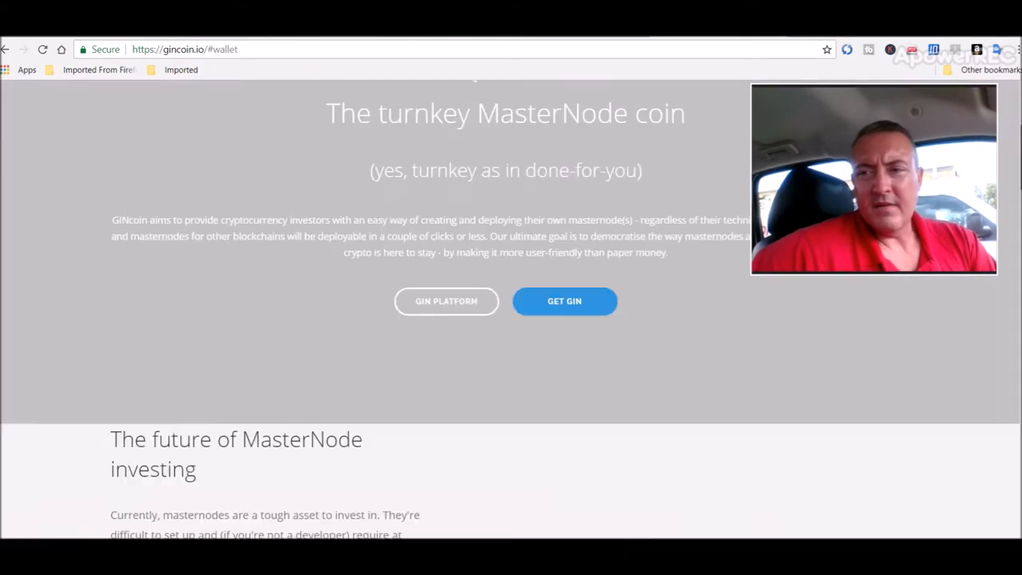
scroll("up", 3)
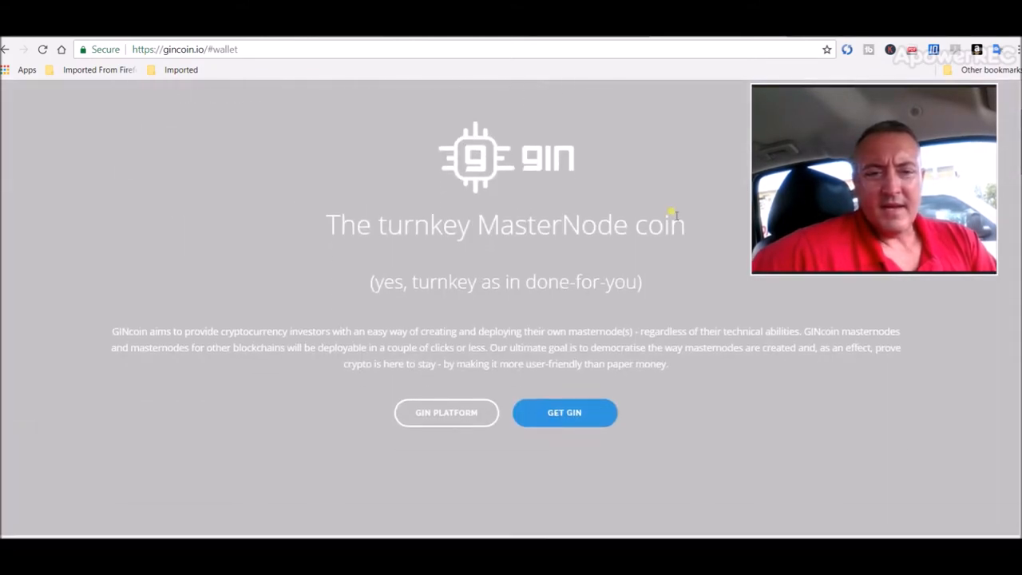
mouse_move(163, 323)
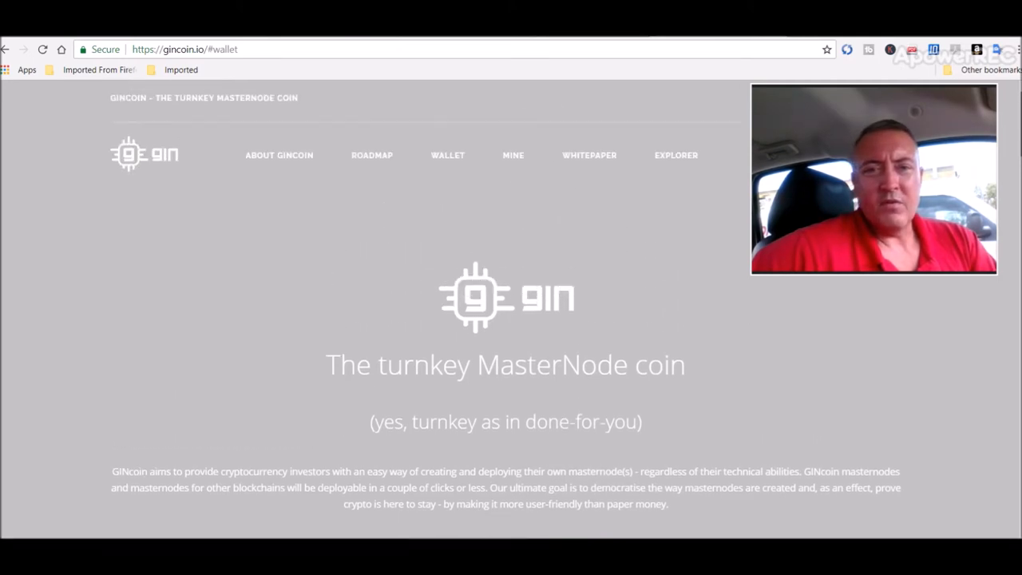
mouse_move(371, 155)
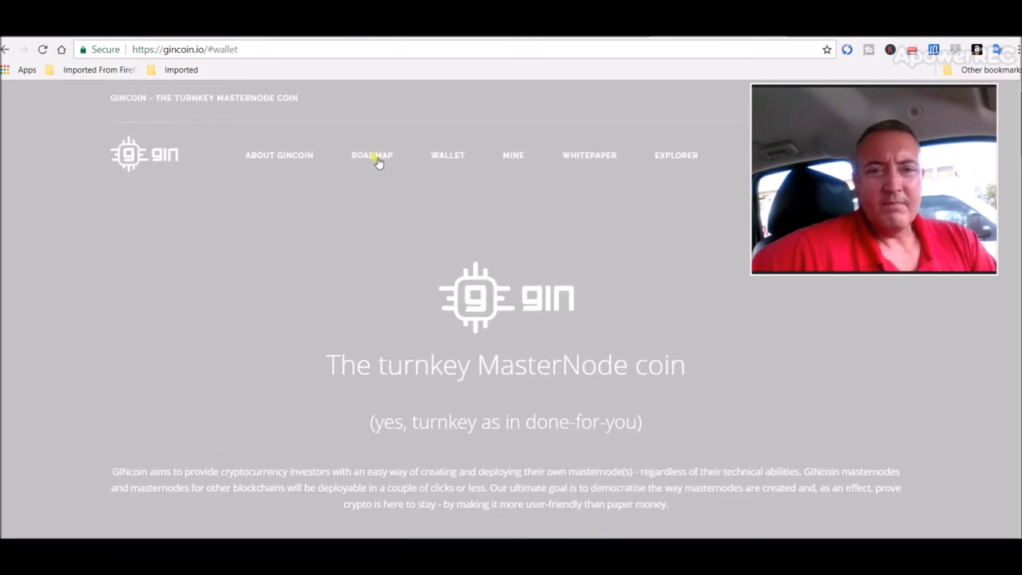
left_click(370, 155)
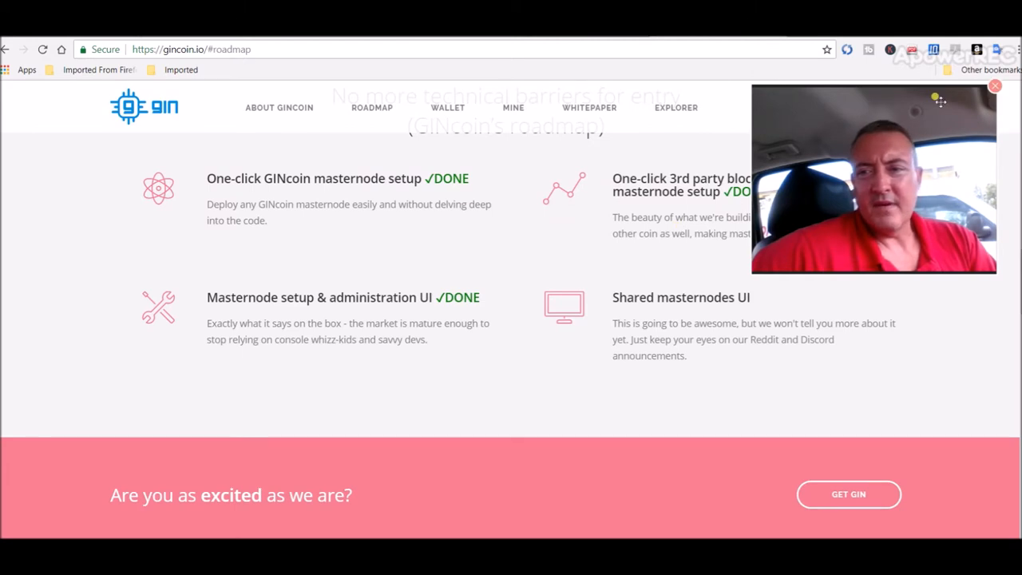
scroll("up", 3)
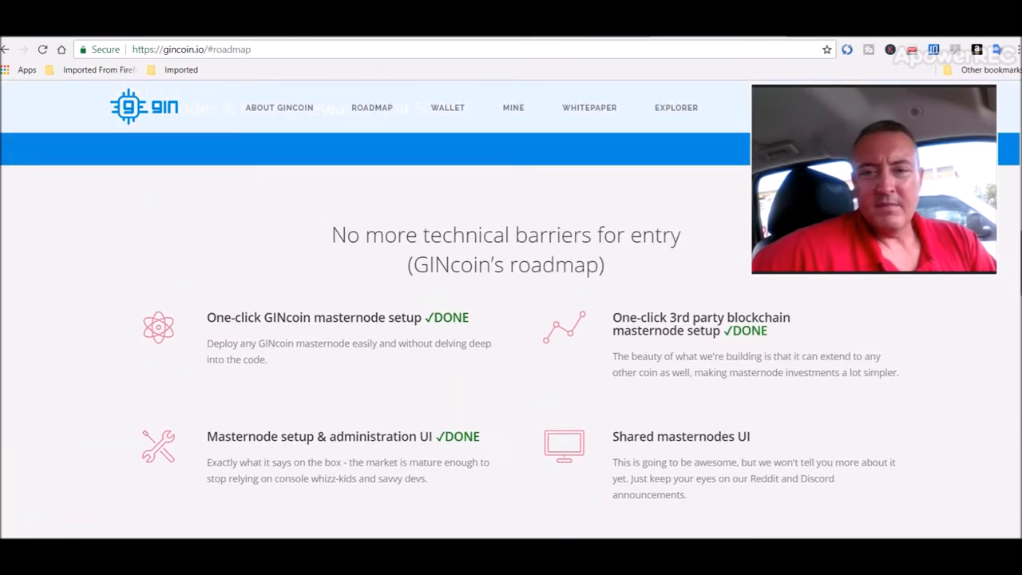
mouse_move(216, 243)
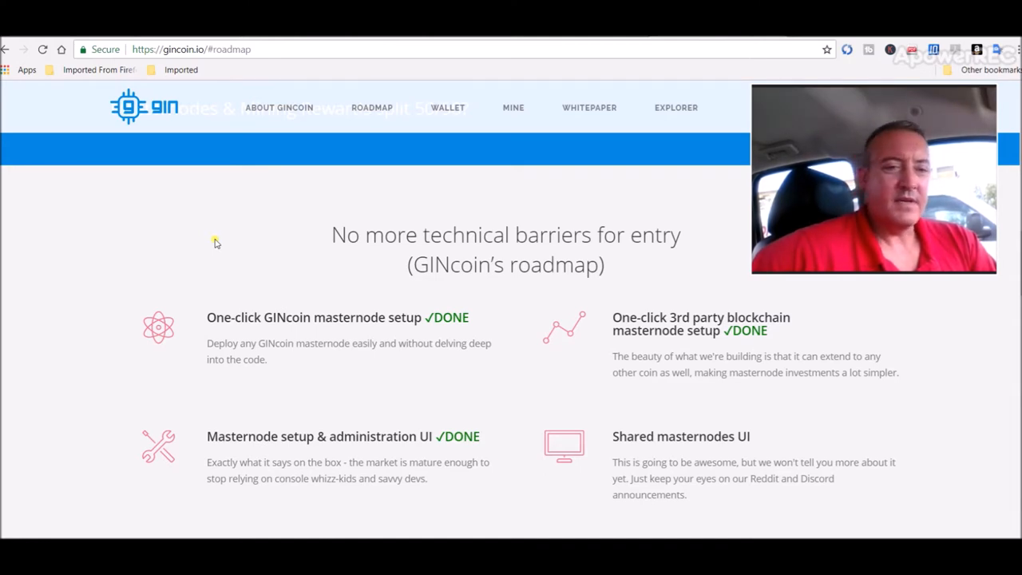
mouse_move(61, 330)
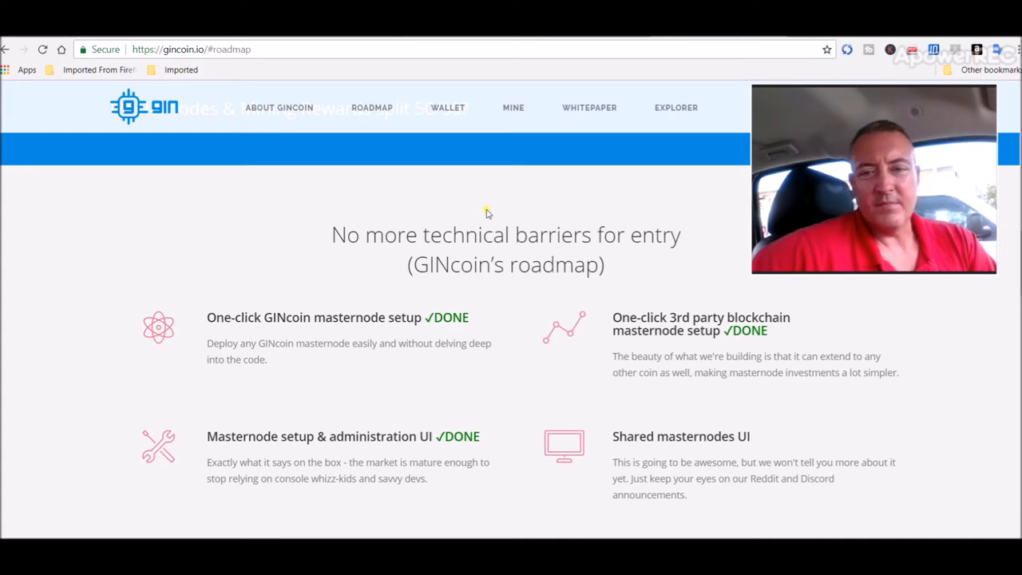
mouse_move(971, 322)
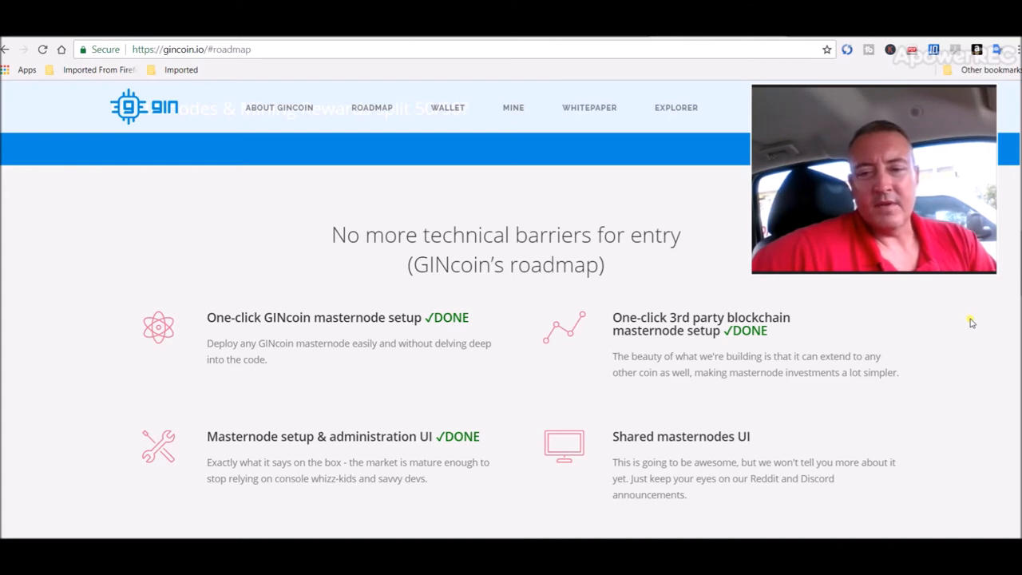
mouse_move(872, 457)
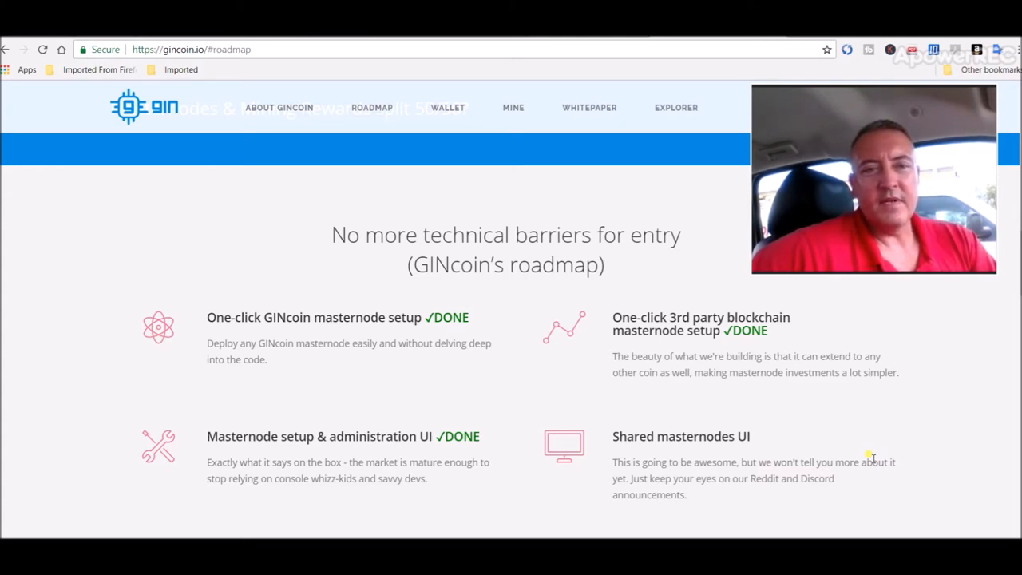
mouse_move(669, 460)
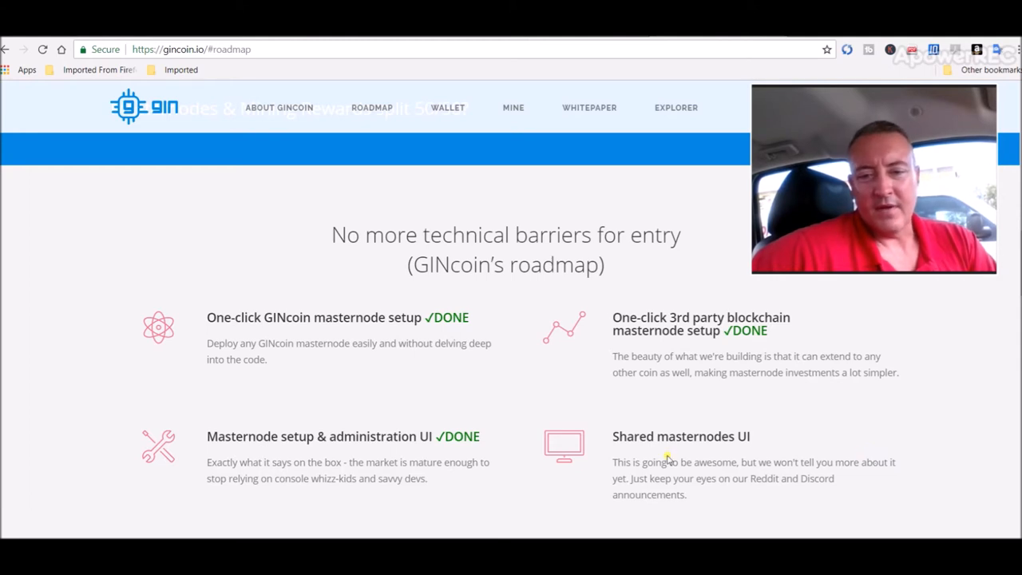
mouse_move(863, 407)
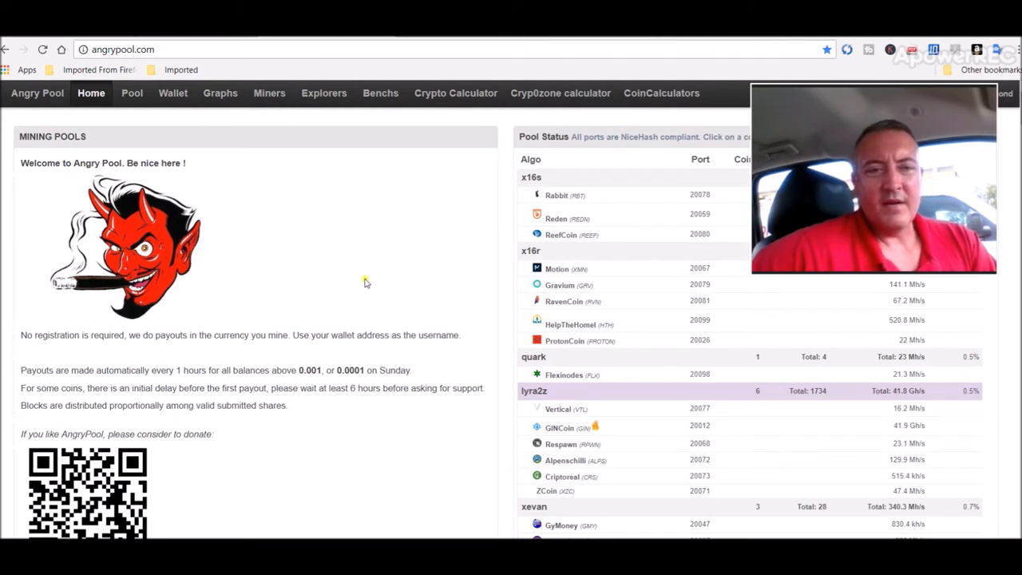
mouse_move(519, 390)
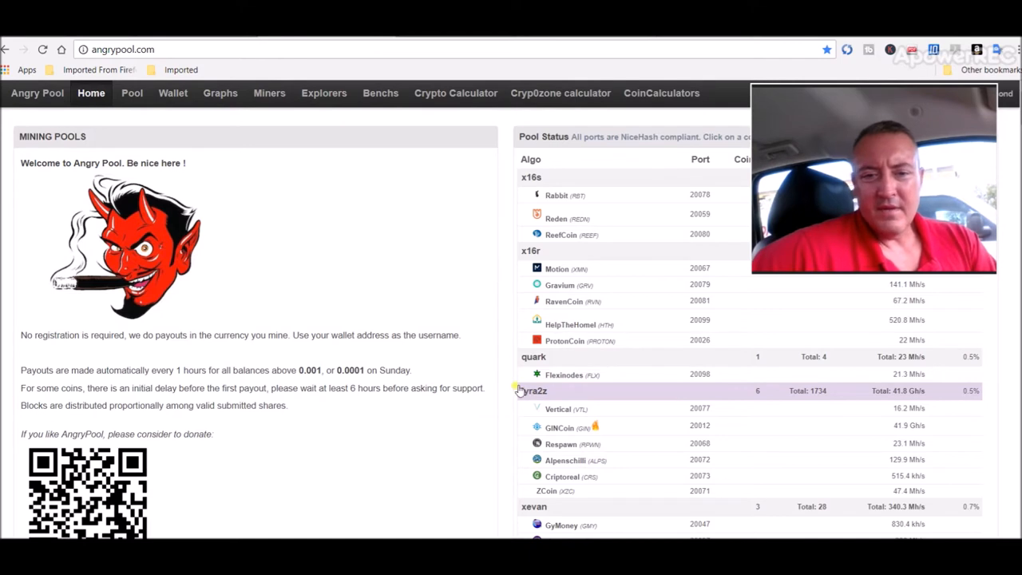
- Select the GINCoin lyra2z entry in the Pool Status table to show its stratum command lines for port 20012
left_click(559, 425)
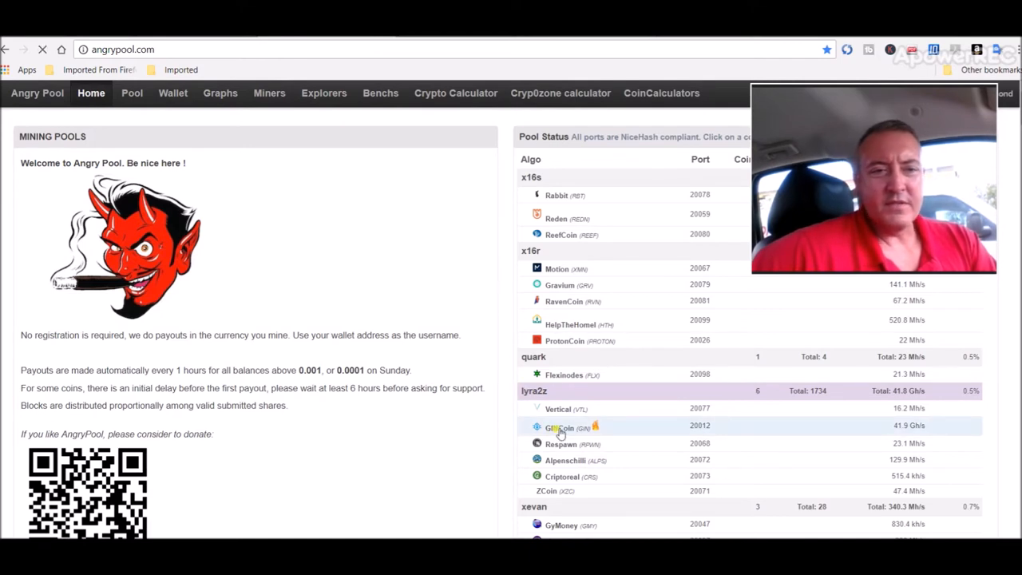
left_click(559, 428)
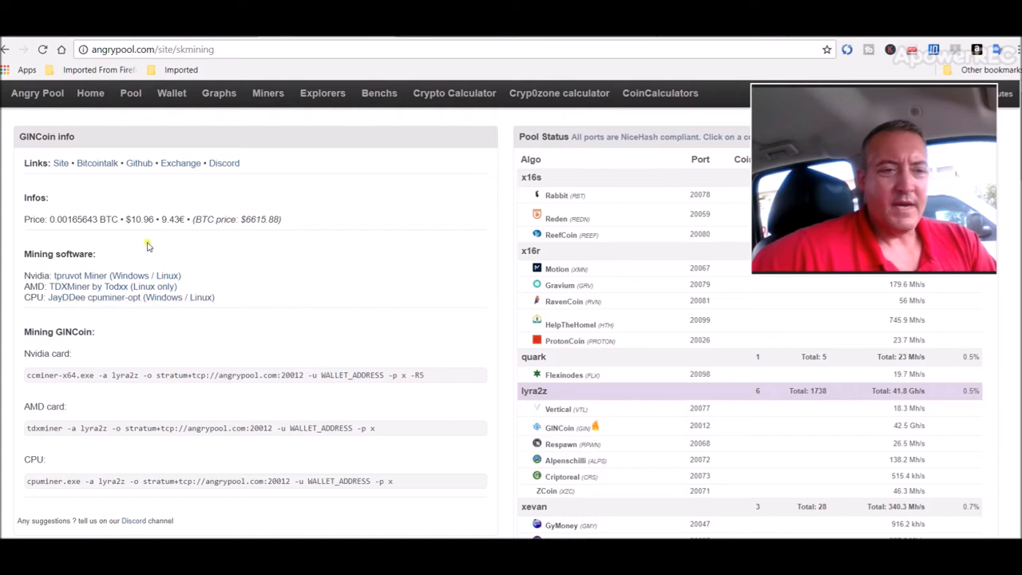
mouse_move(172, 246)
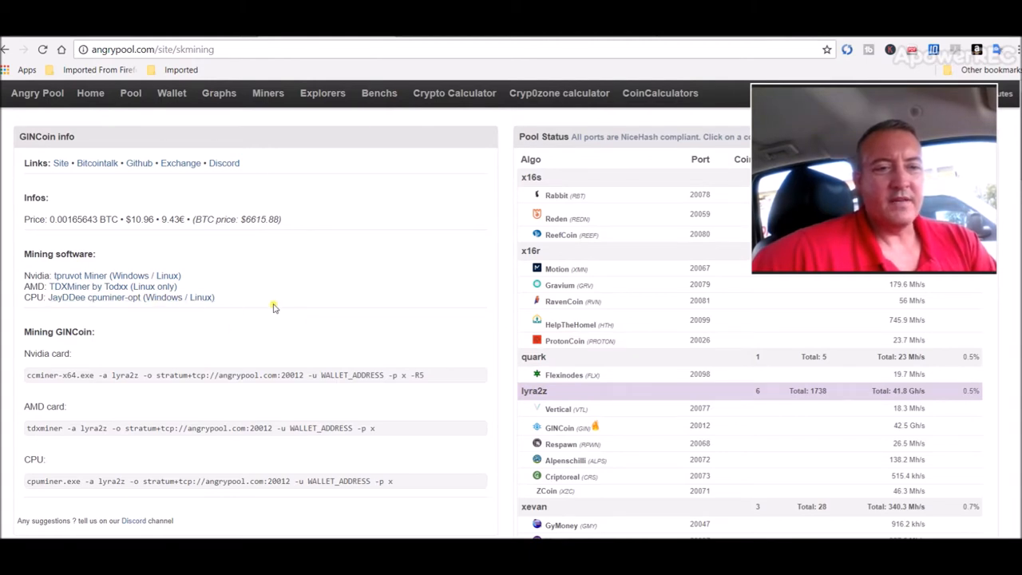
mouse_move(177, 230)
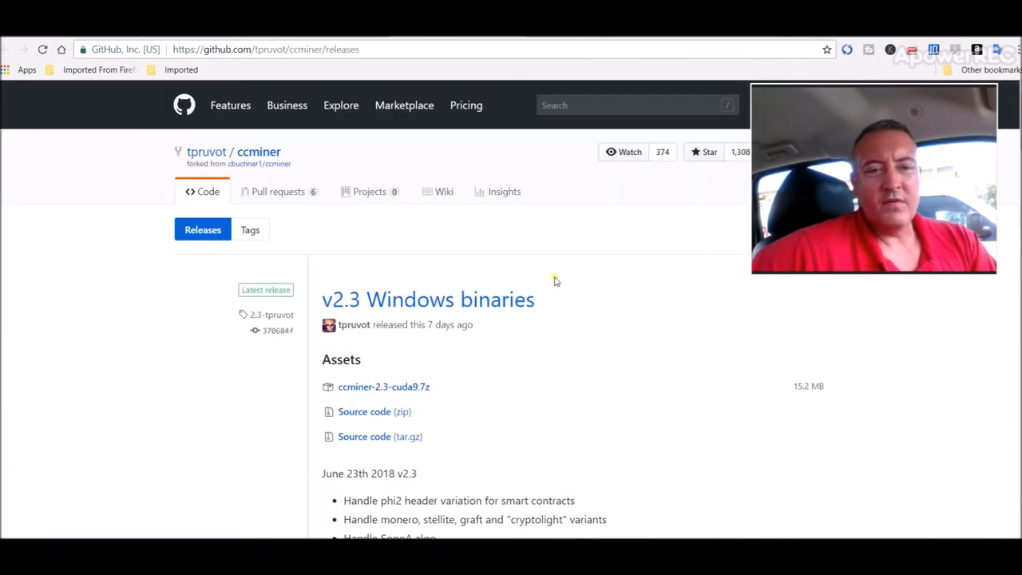
mouse_move(521, 364)
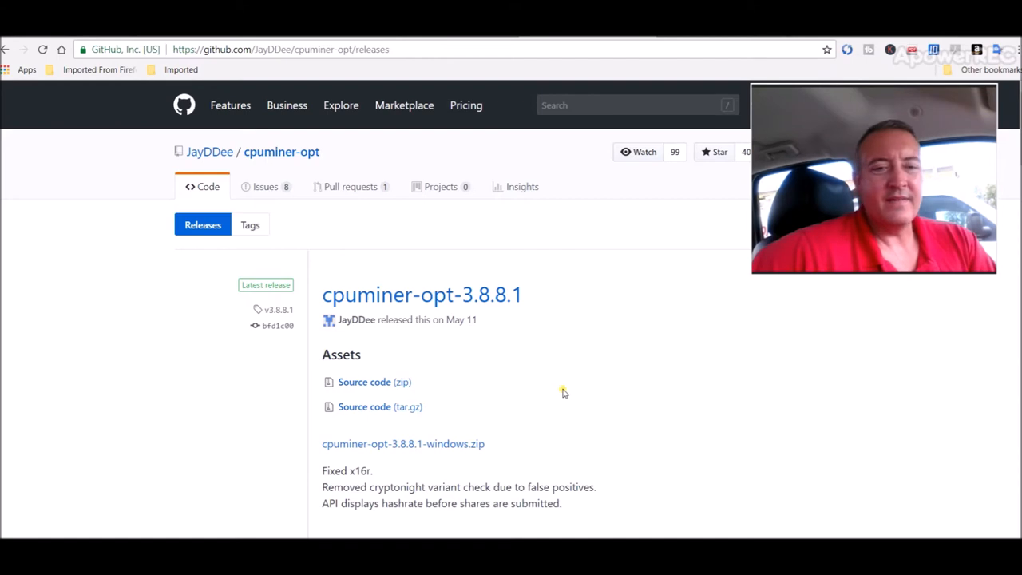
mouse_move(591, 303)
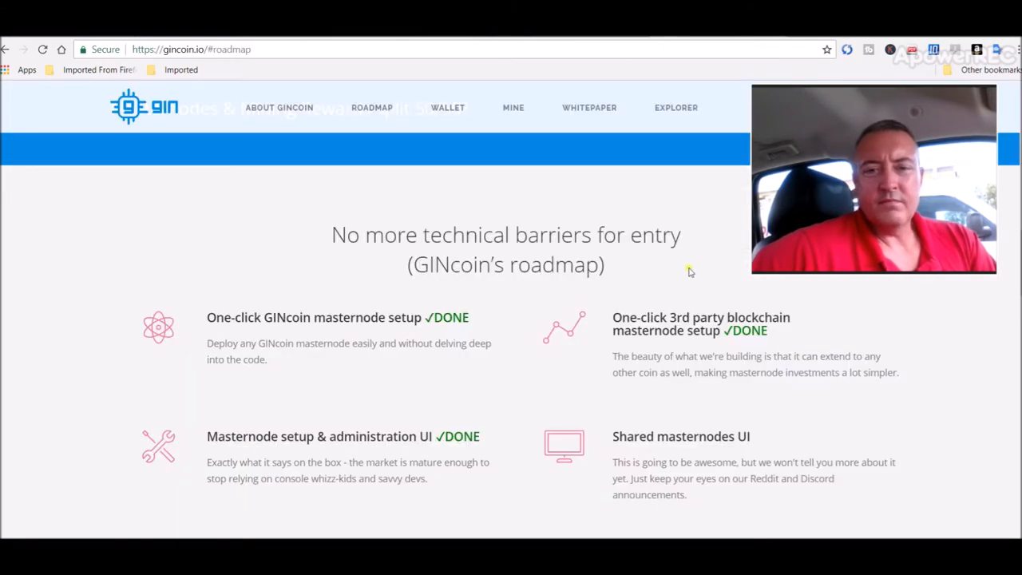
- Navigate to the WALLET section with Windows, Mac and Linux downloads
left_click(447, 107)
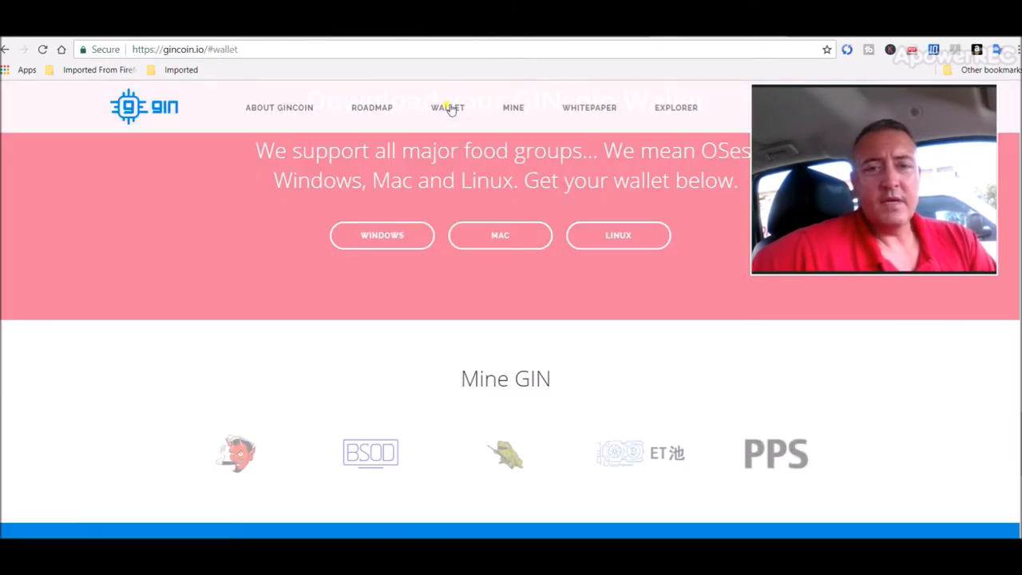
mouse_move(198, 159)
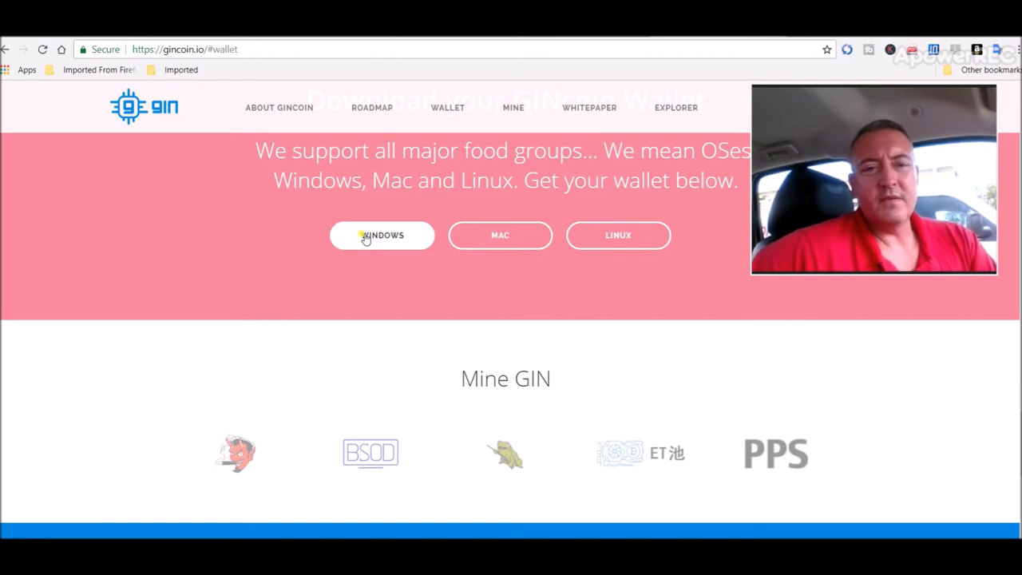
mouse_move(389, 294)
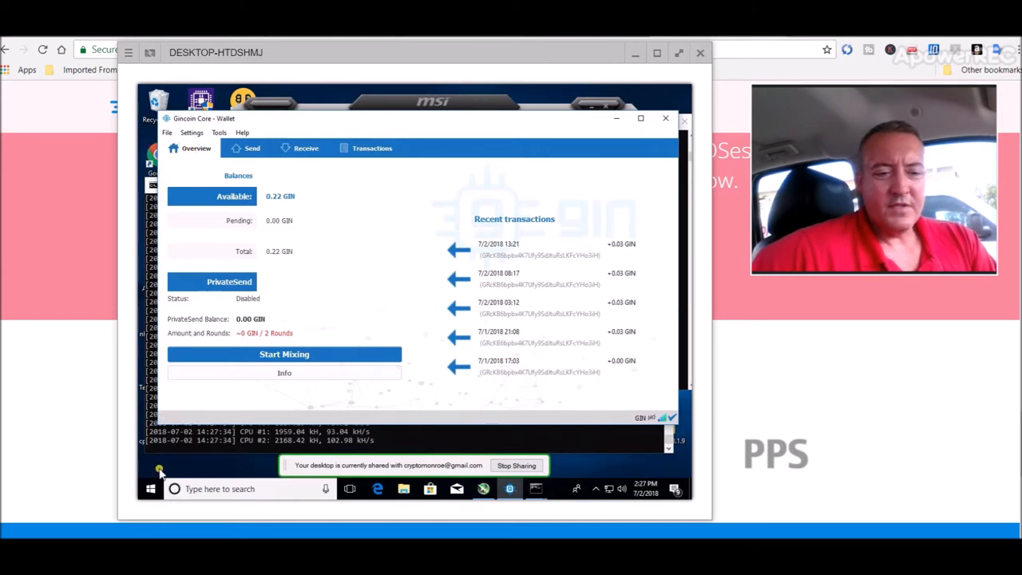
- Launch Notepad via Start search 'not' and bring the Gincoin Core wallet overview back to front
left_click(160, 469)
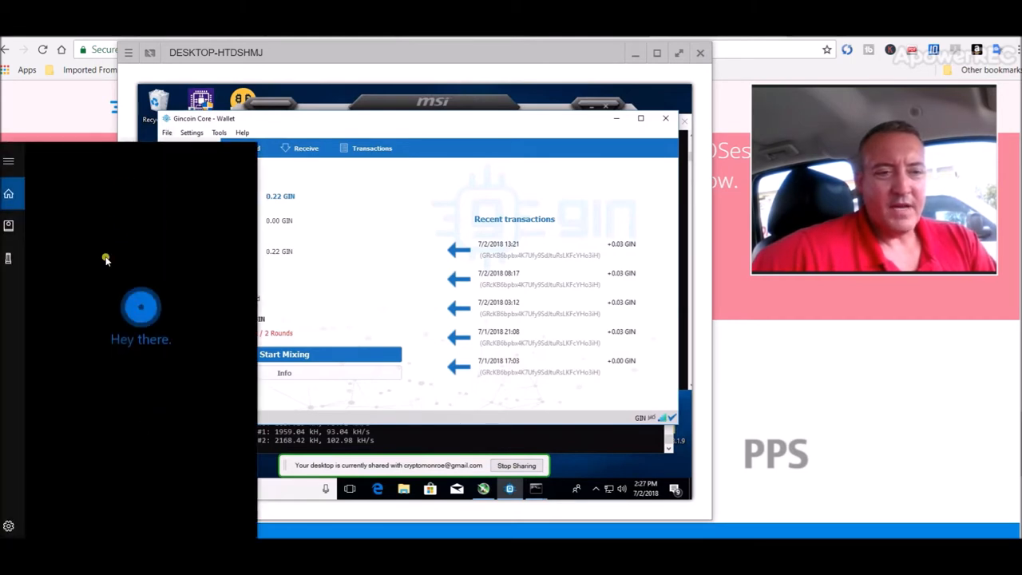
type("not")
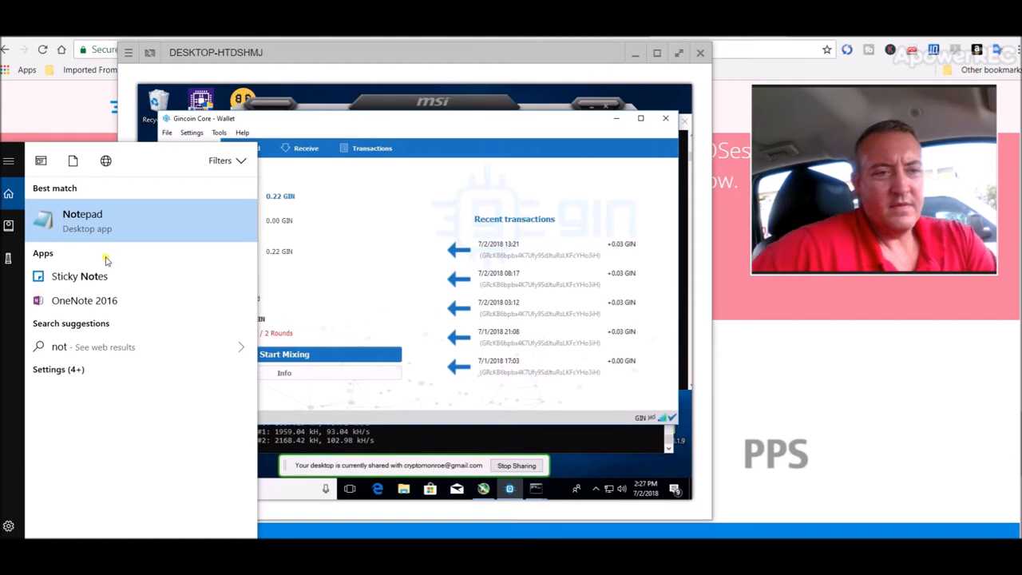
left_click(84, 220)
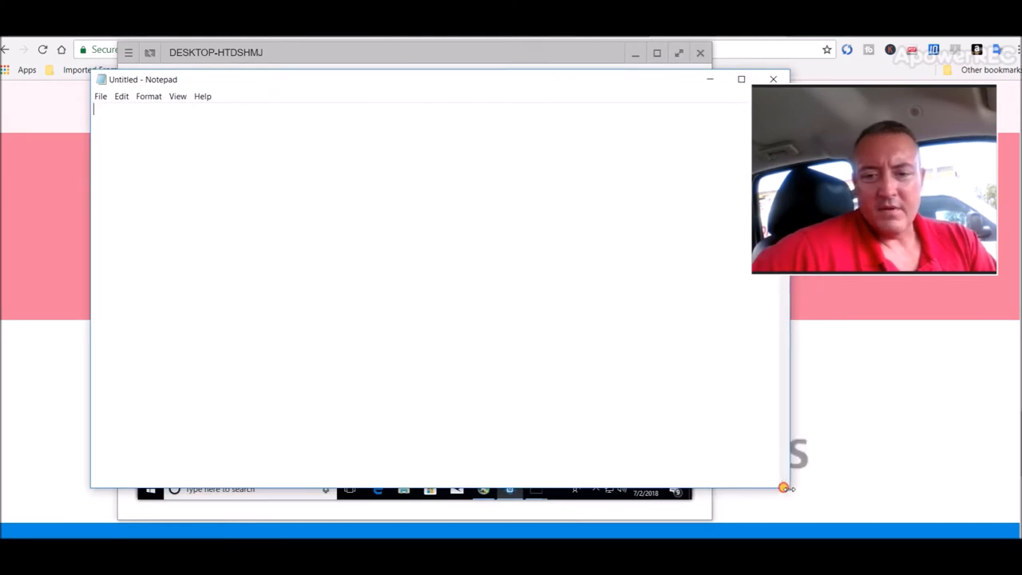
left_click_drag(789, 489, 741, 488)
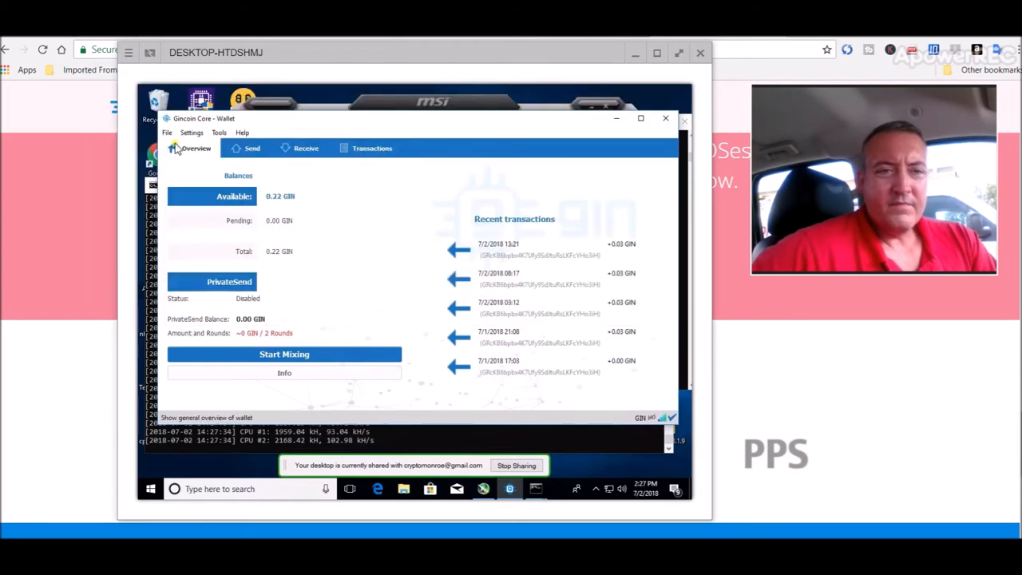
- Copy the wallet's receiving address from File > Receiving addresses
left_click(166, 132)
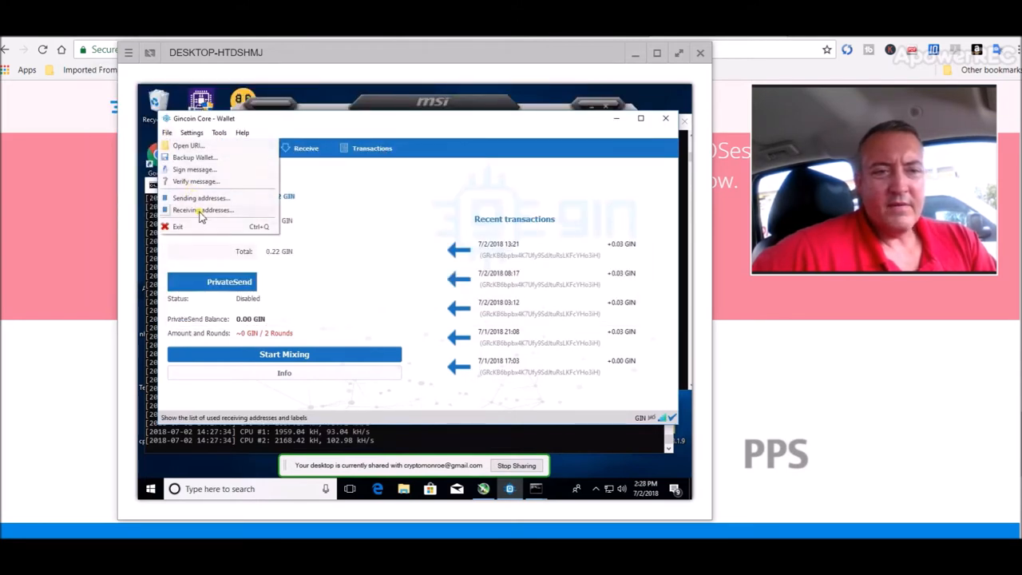
left_click(203, 211)
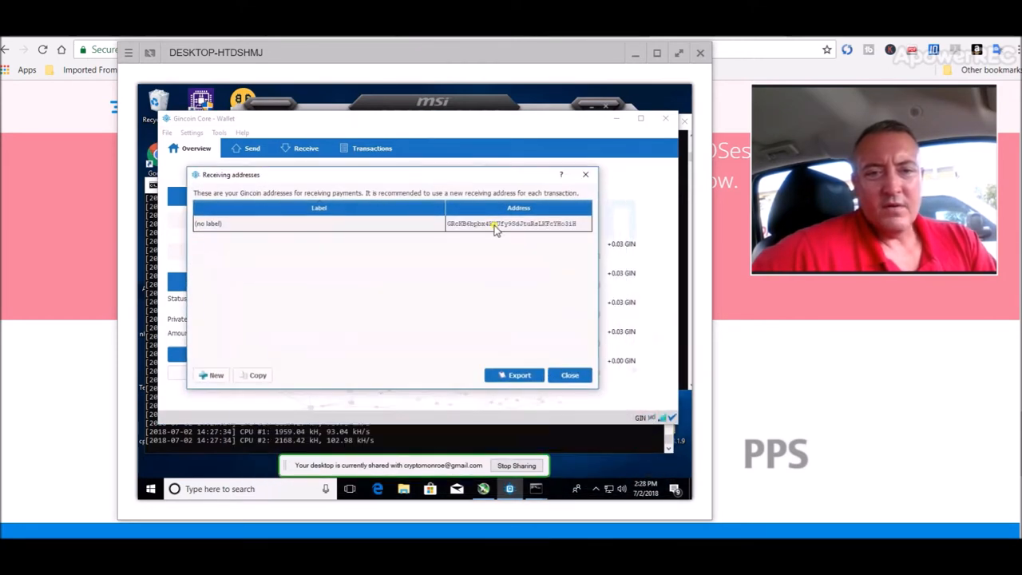
right_click(517, 223)
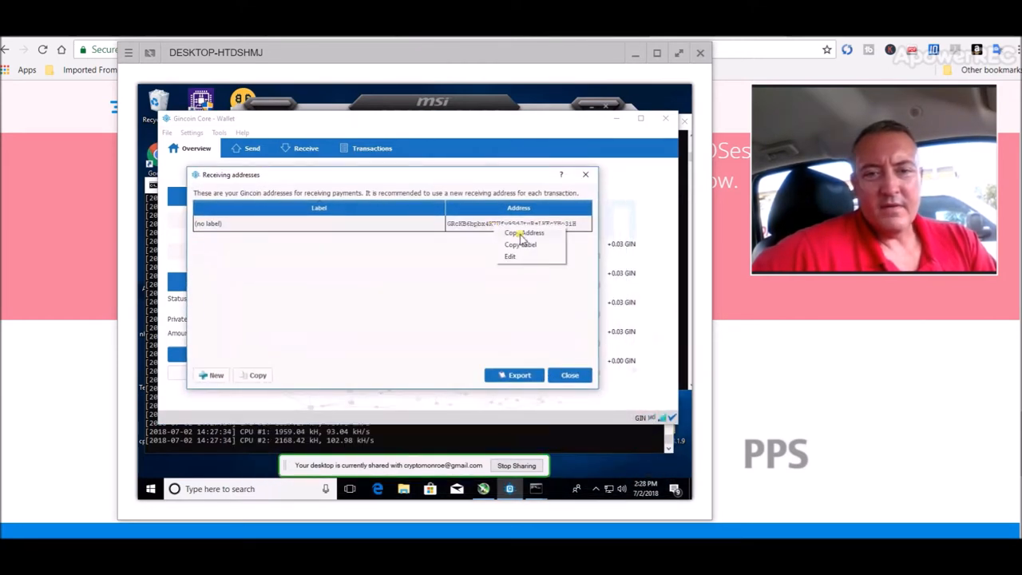
left_click(524, 233)
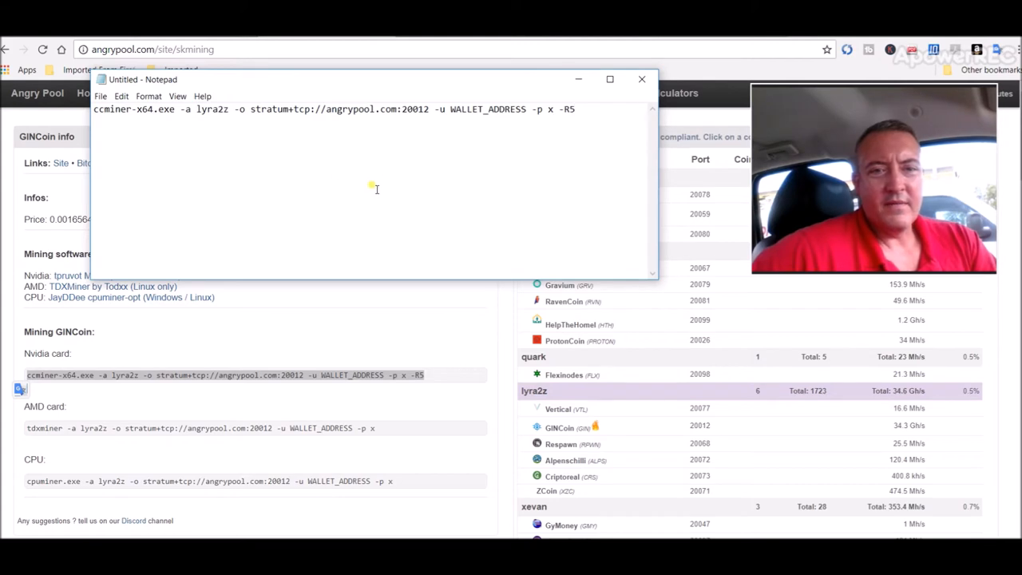
mouse_move(457, 431)
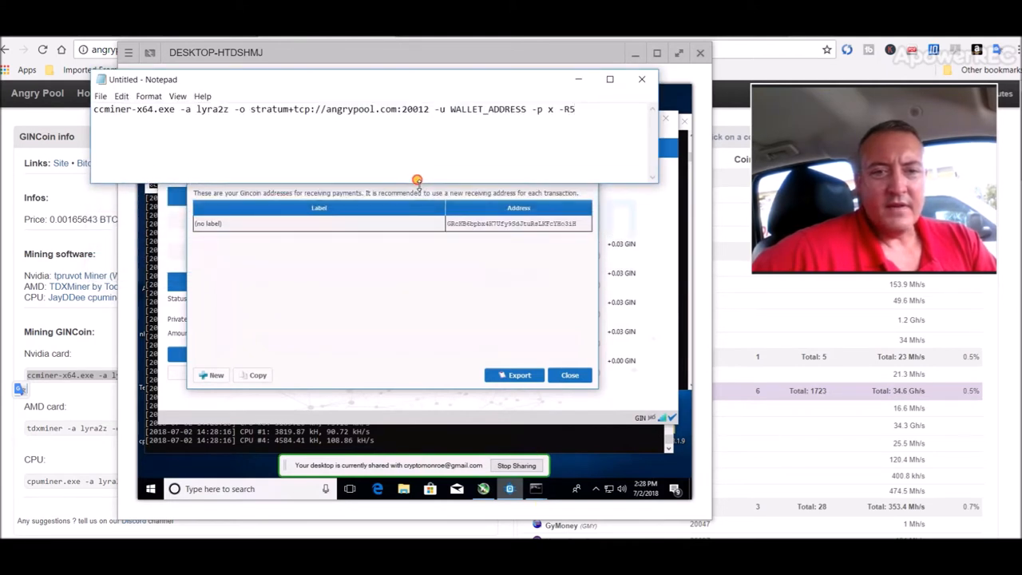
- Bring the remote wallet desktop with the receiving address list back to the front
left_click(517, 224)
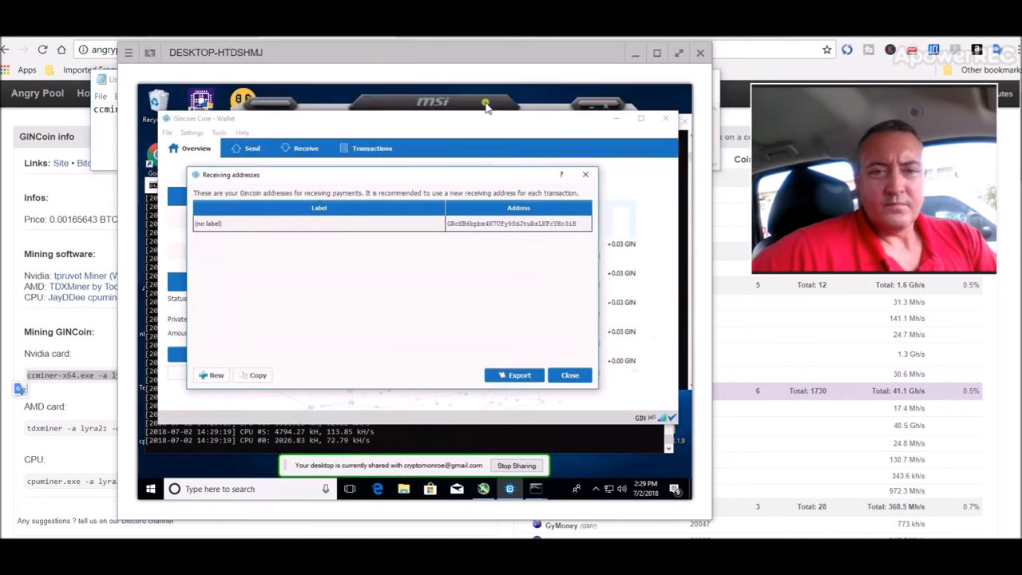
- Check the ccminer releases page, then enter the ccminer2.3 folder in the Miners directory
left_click(571, 374)
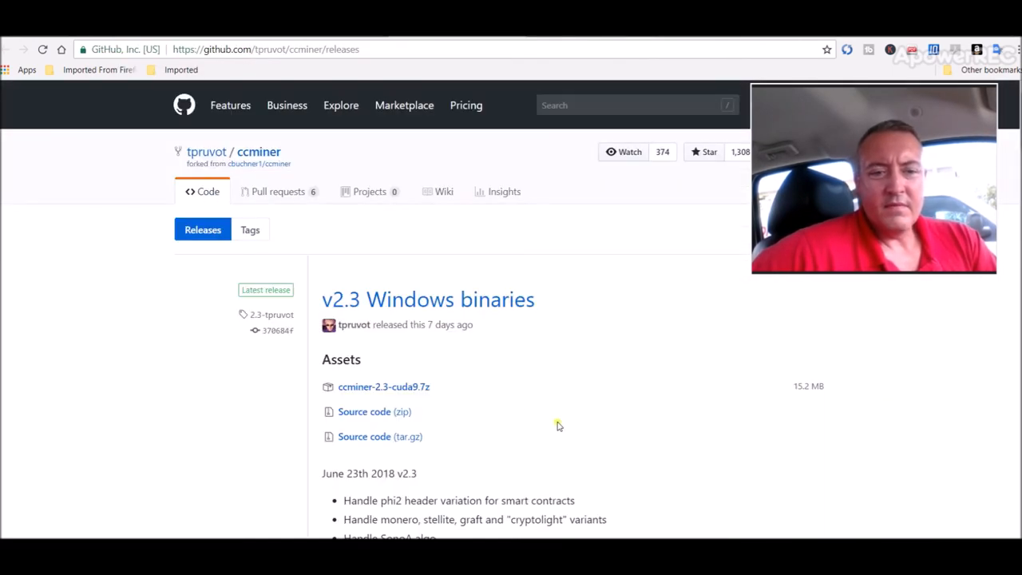
mouse_move(570, 409)
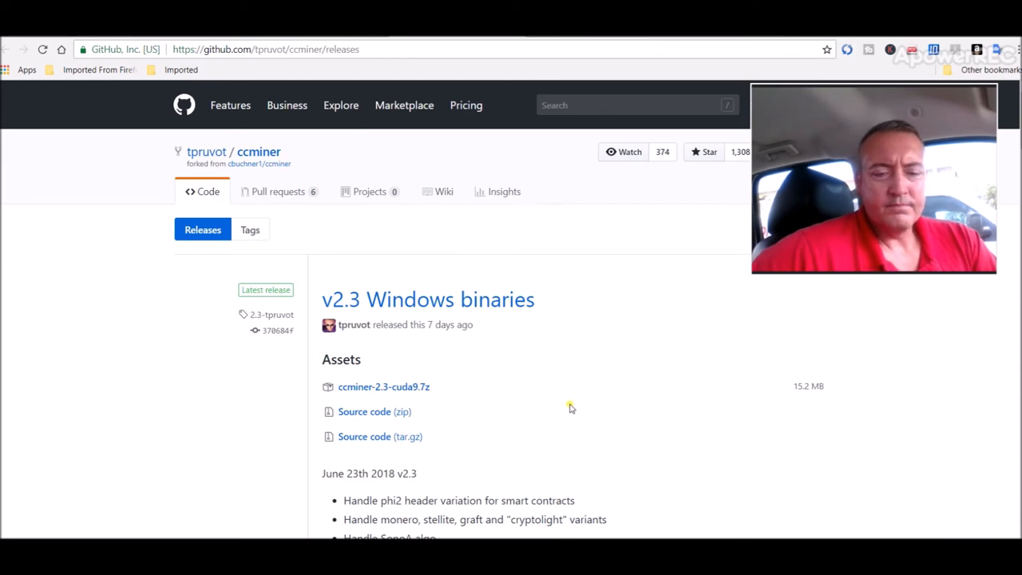
mouse_move(429, 392)
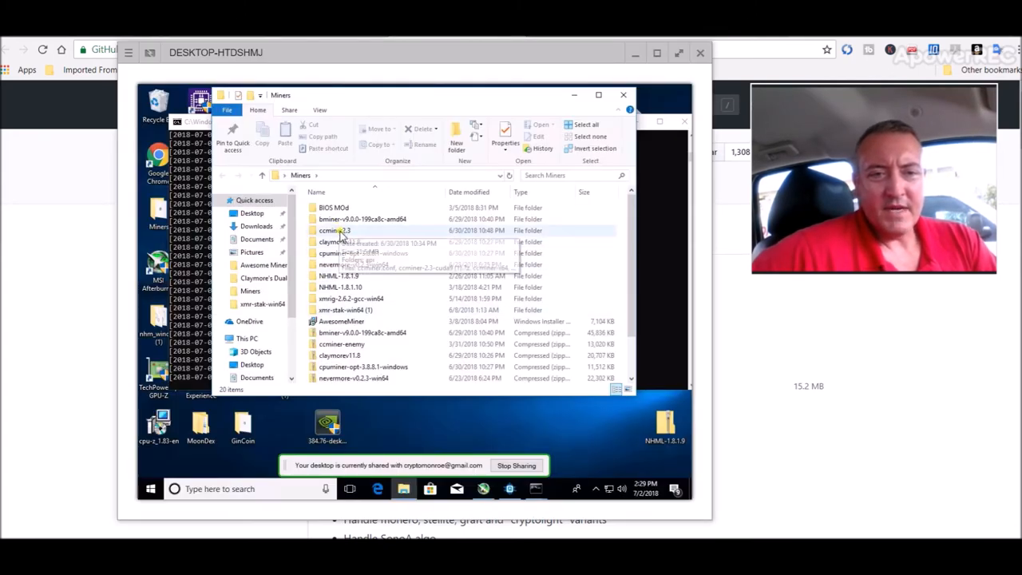
double_click(336, 230)
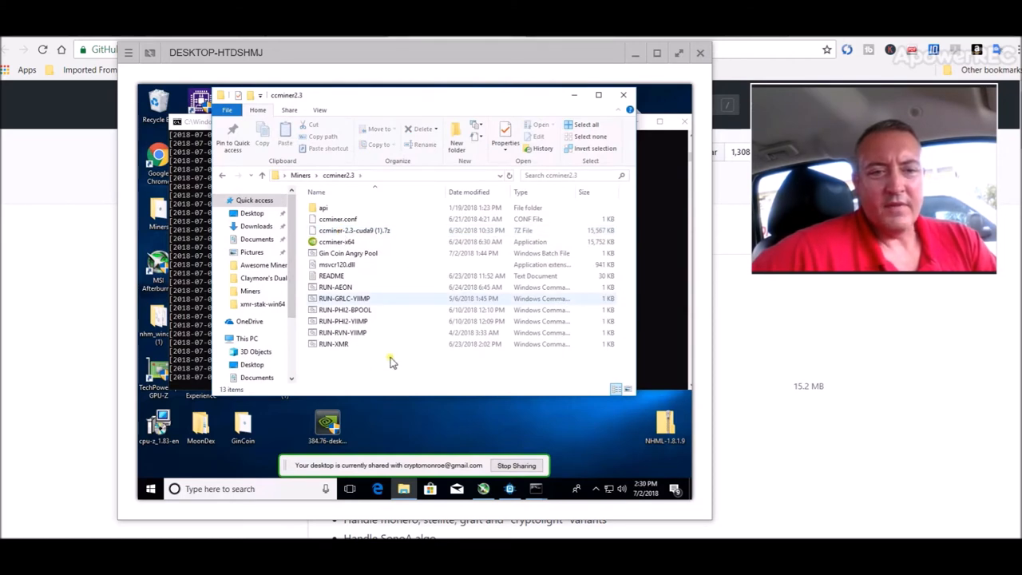
mouse_move(361, 256)
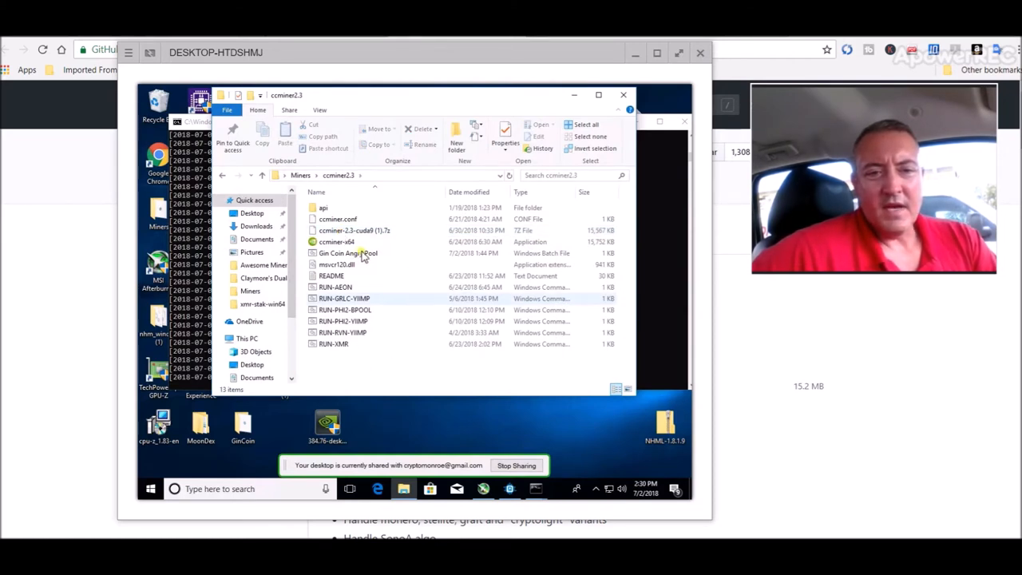
mouse_move(434, 392)
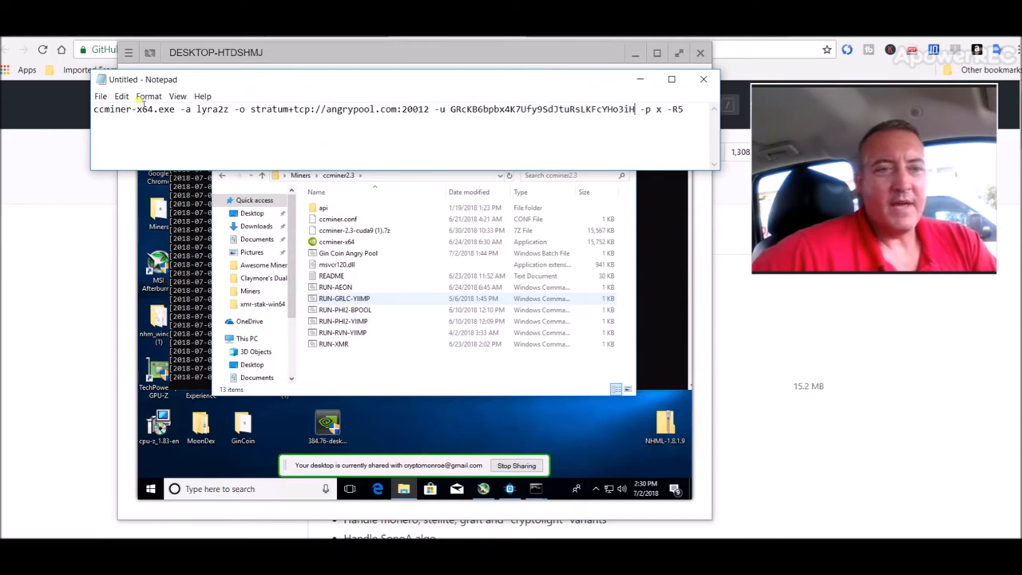
- Start saving the miner command note, then return to the note window
left_click(101, 95)
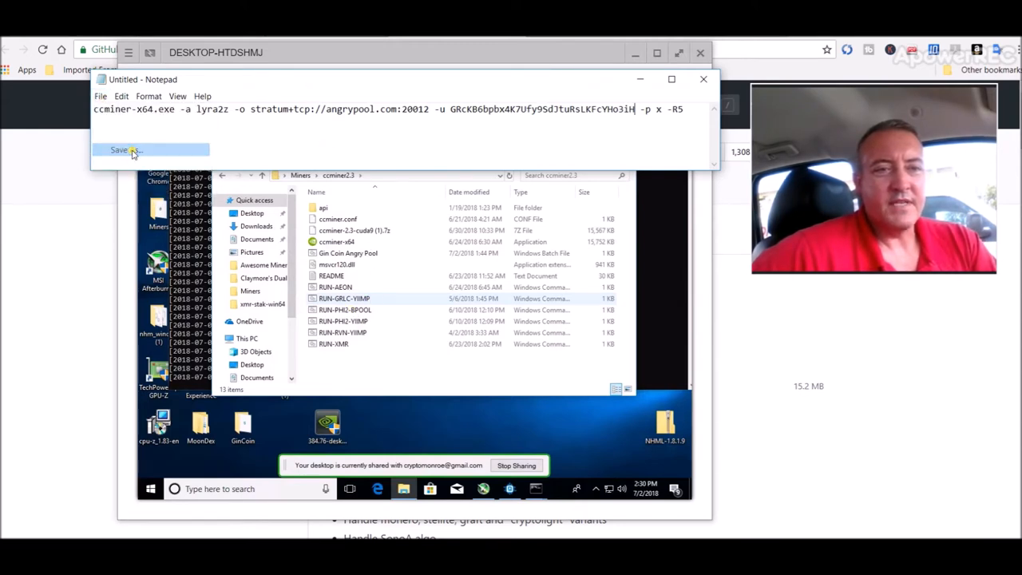
left_click(120, 150)
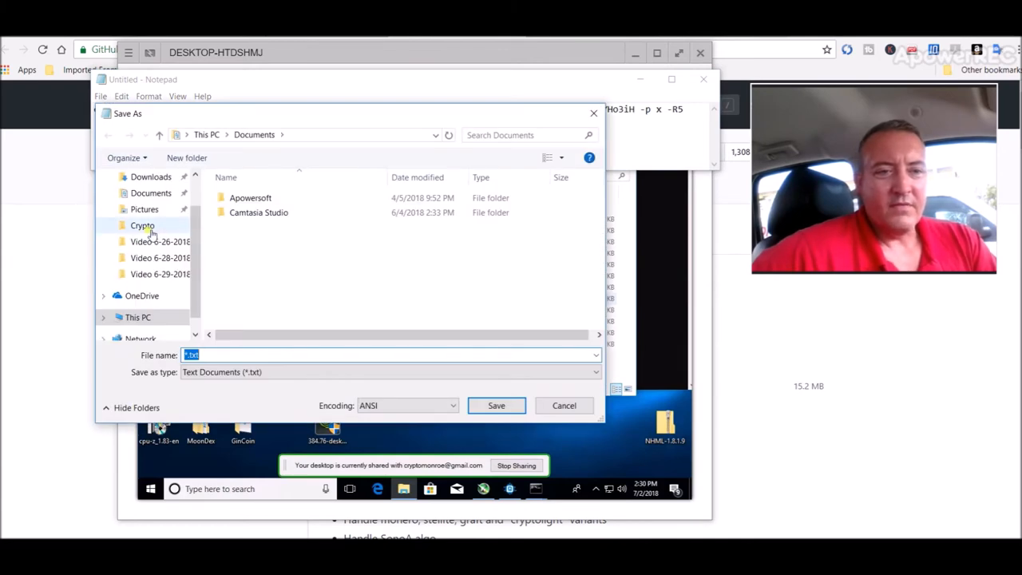
double_click(142, 225)
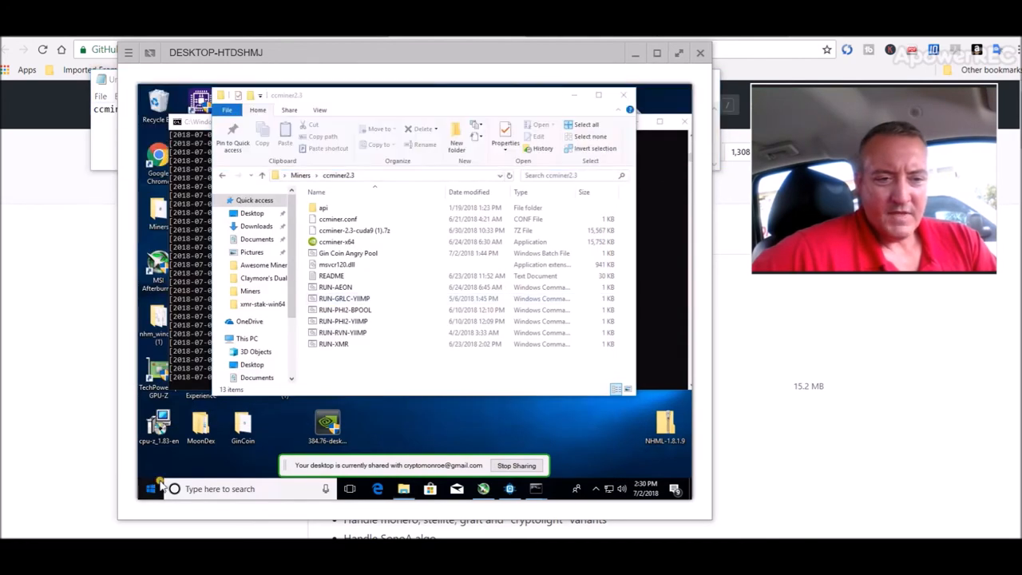
left_click(150, 489)
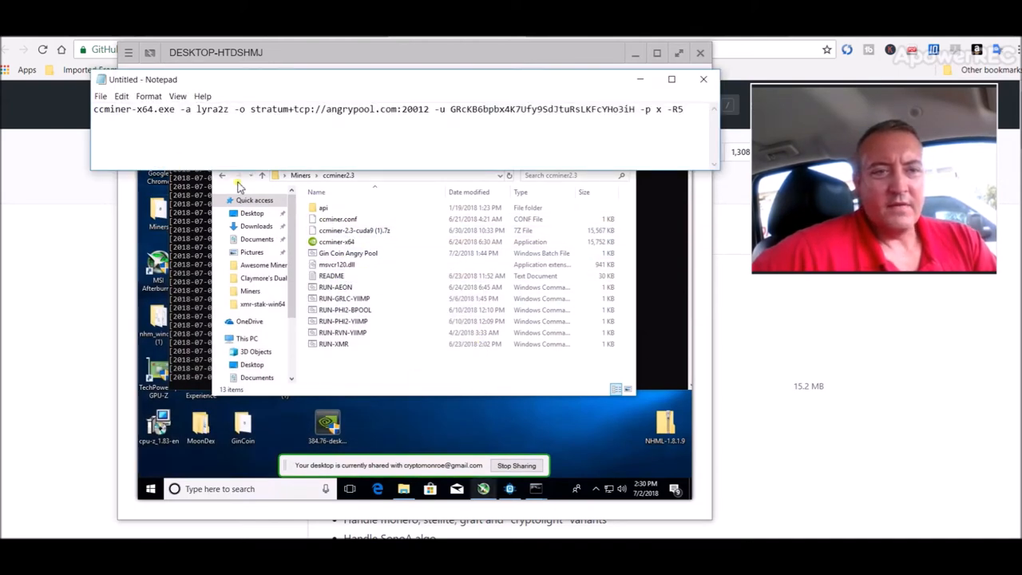
- Enter 'gincoin subscriberpool.bat' as the file name in Notepad's Save As dialog
left_click(101, 96)
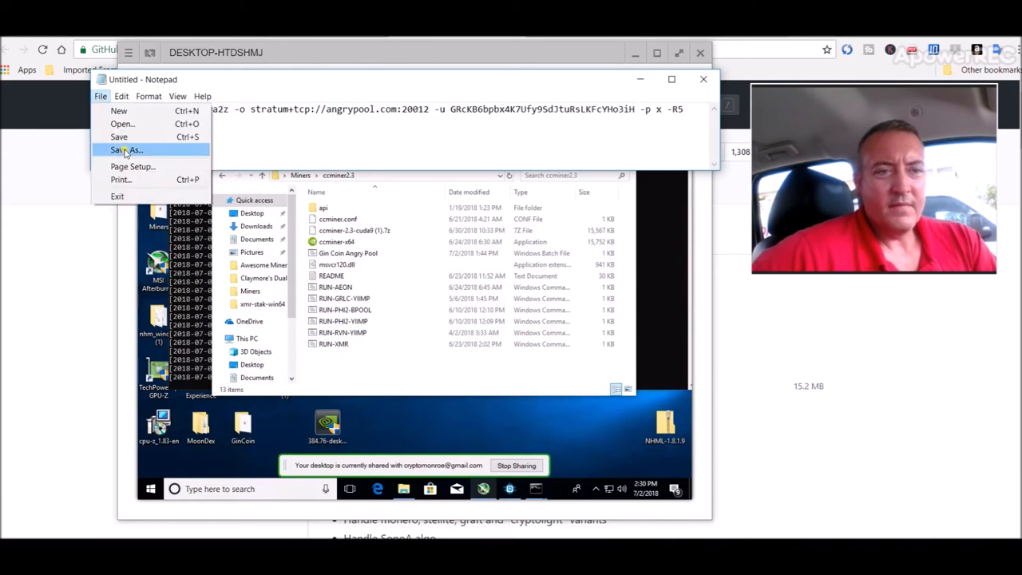
left_click(128, 151)
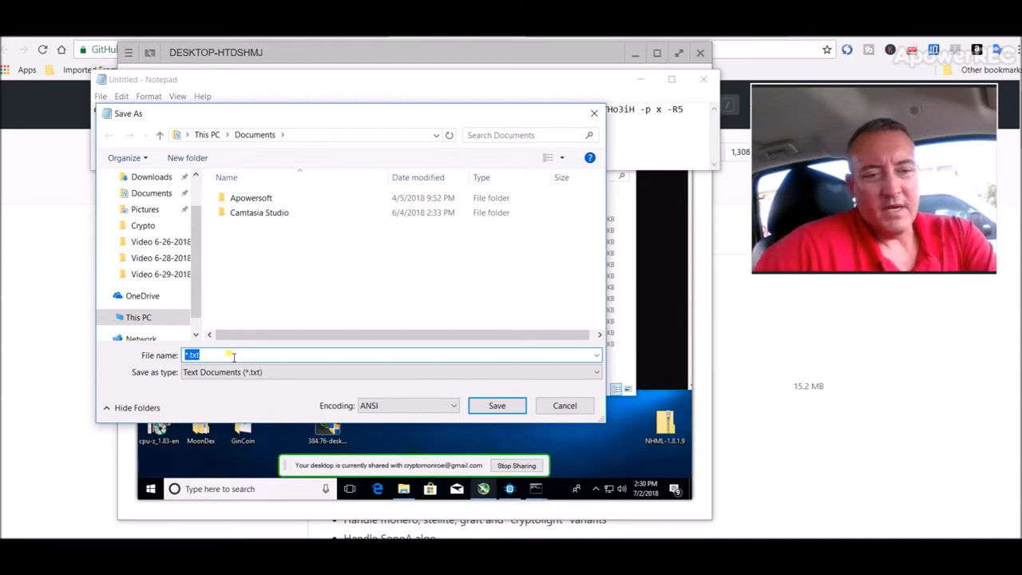
type("gincoin su")
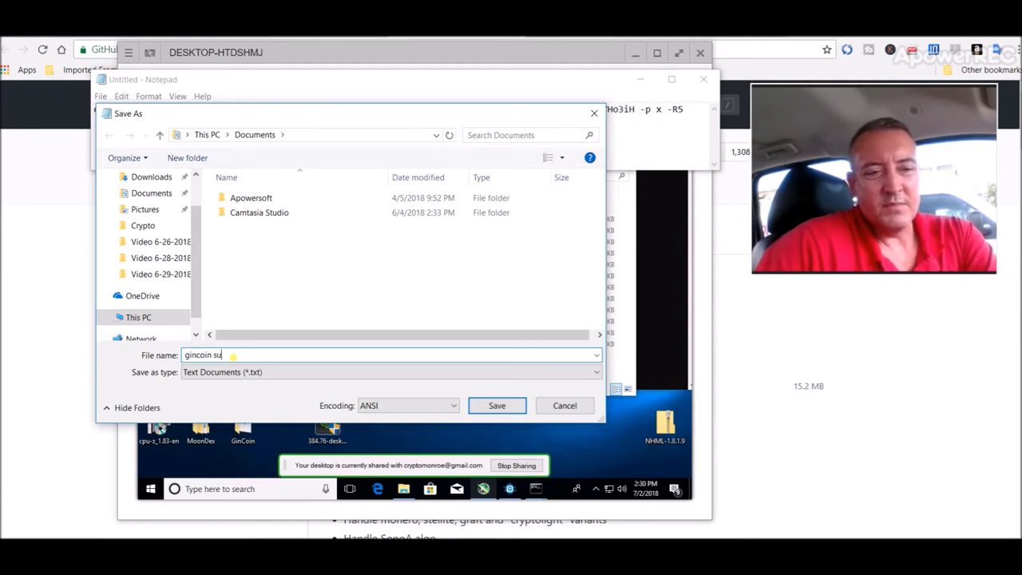
type("bscriberp")
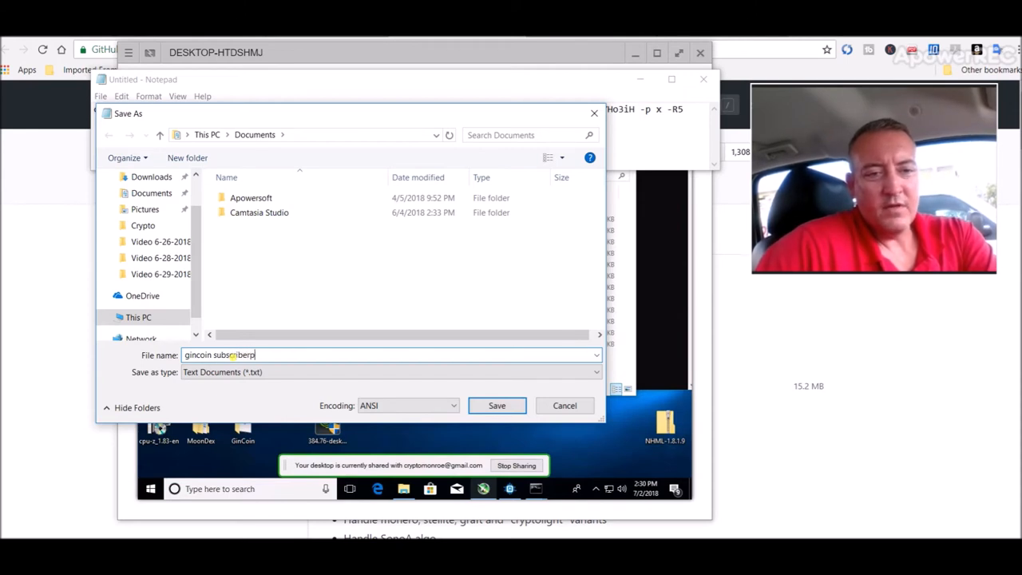
type("ool.bat")
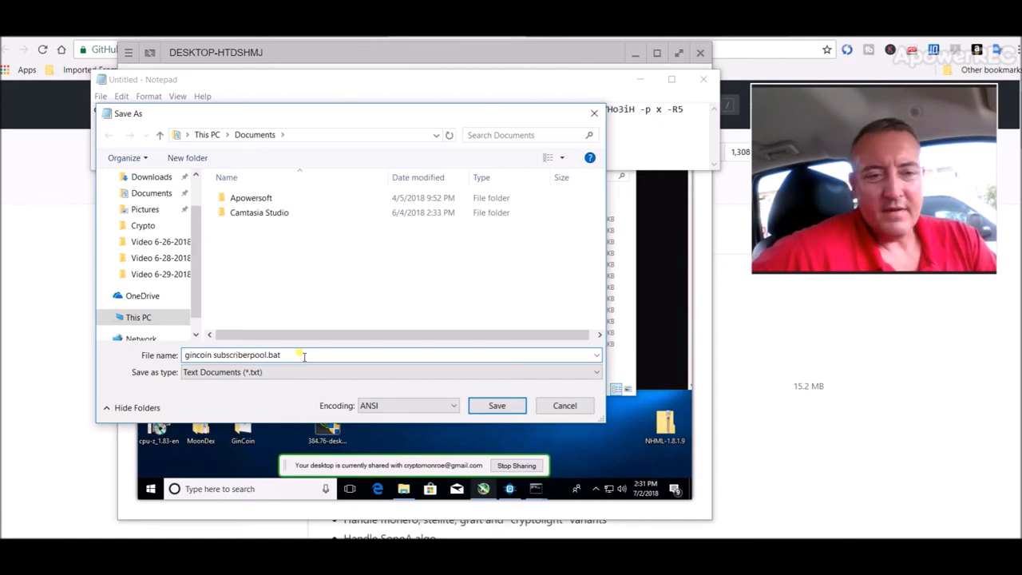
- Save the batch file and launch the Gin Coin Angry Pool .bat in the ccminer2.3 folder
left_click(497, 405)
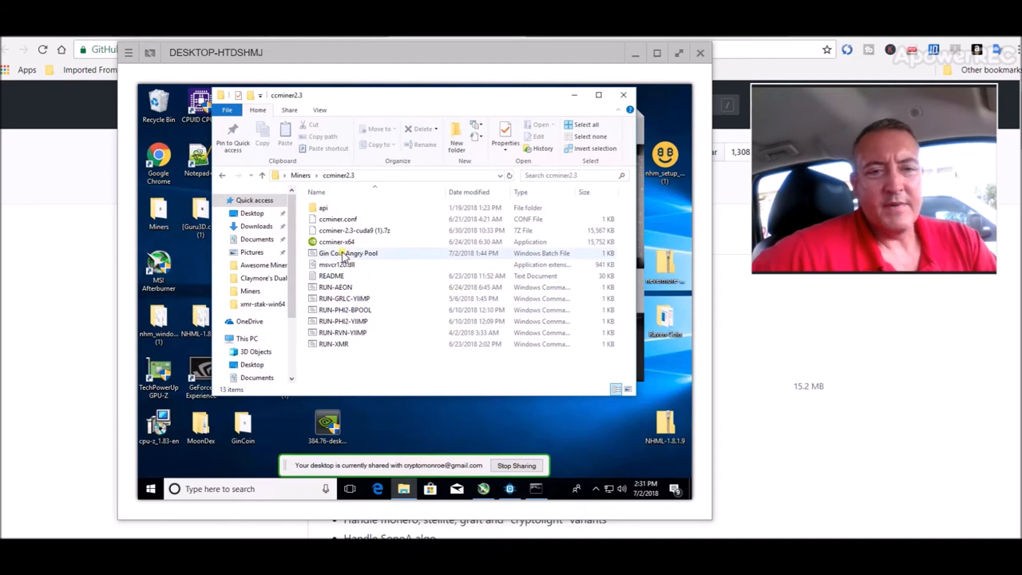
mouse_move(349, 253)
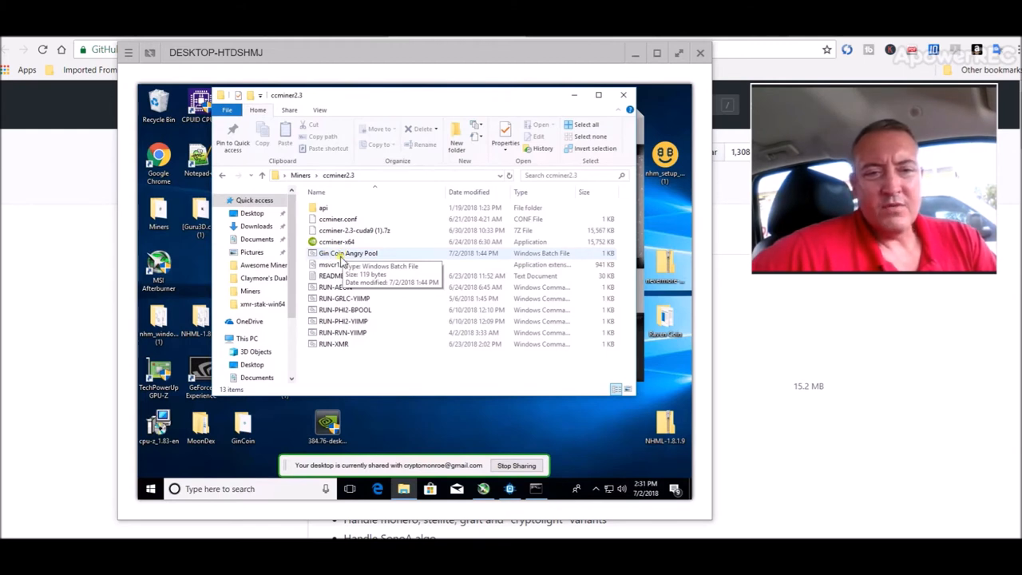
mouse_move(375, 254)
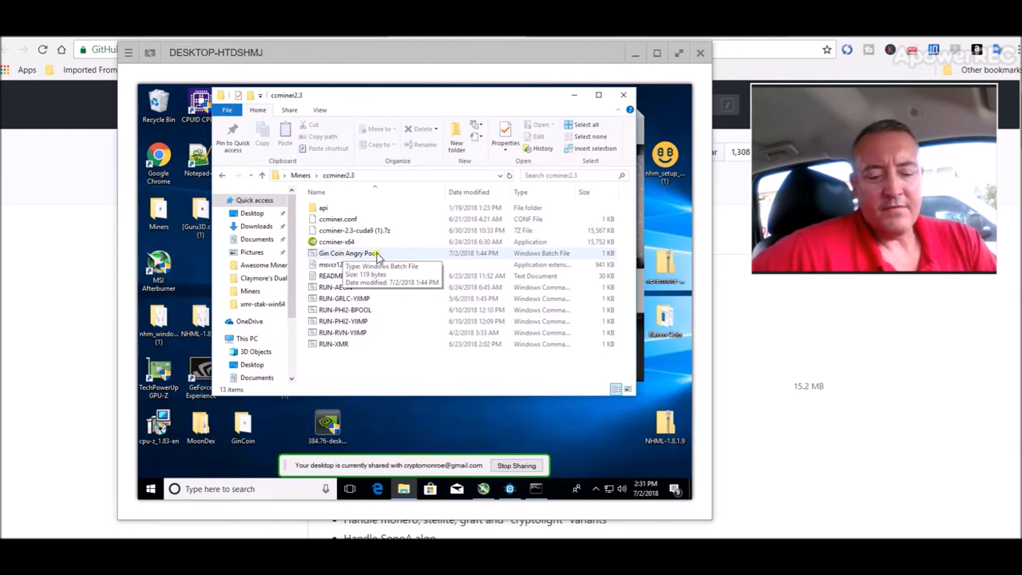
double_click(348, 253)
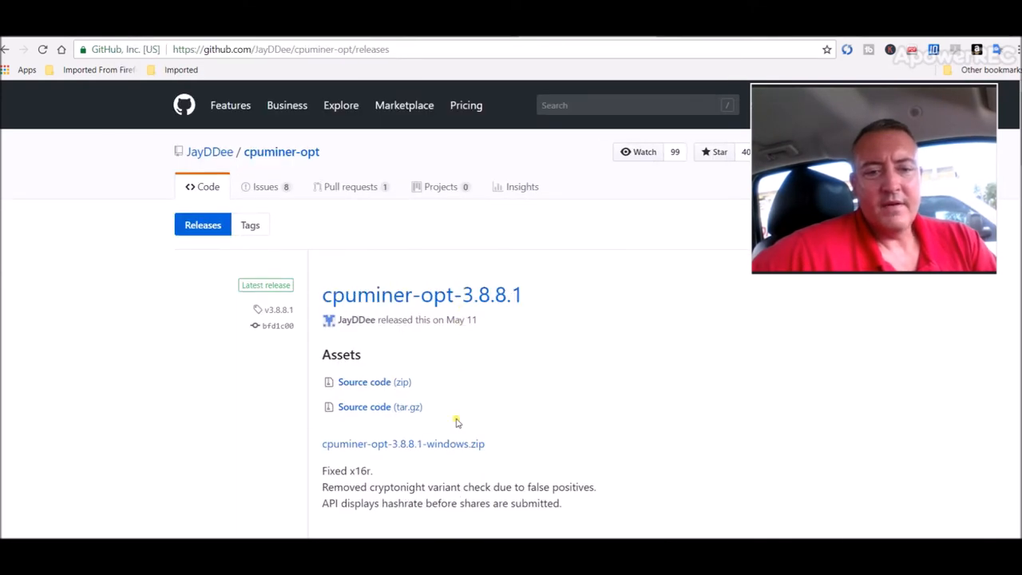
mouse_move(572, 428)
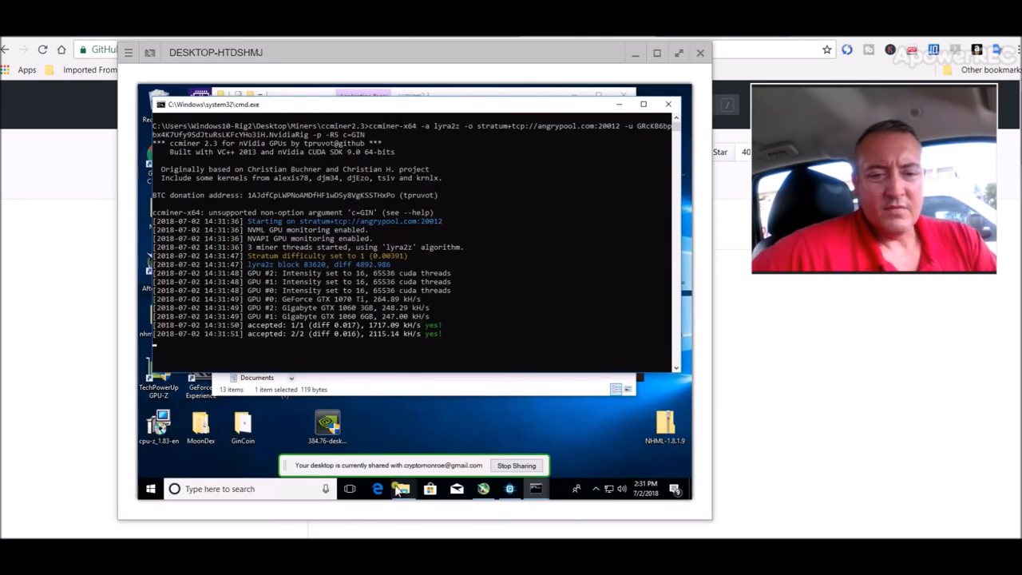
- Switch back to the Miners folder listing cpuminer-opt 3.8.8.1
left_click(403, 489)
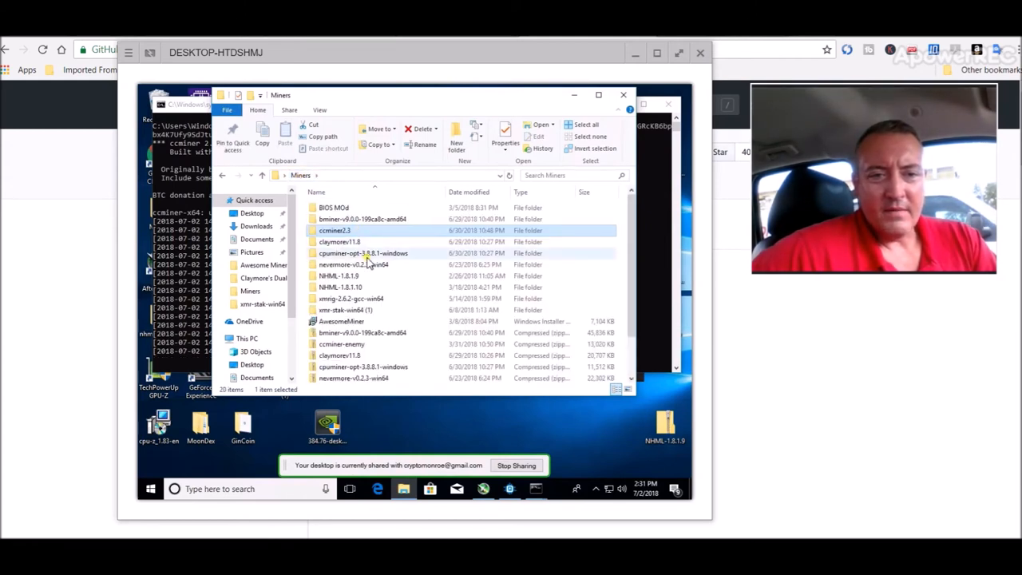
mouse_move(364, 253)
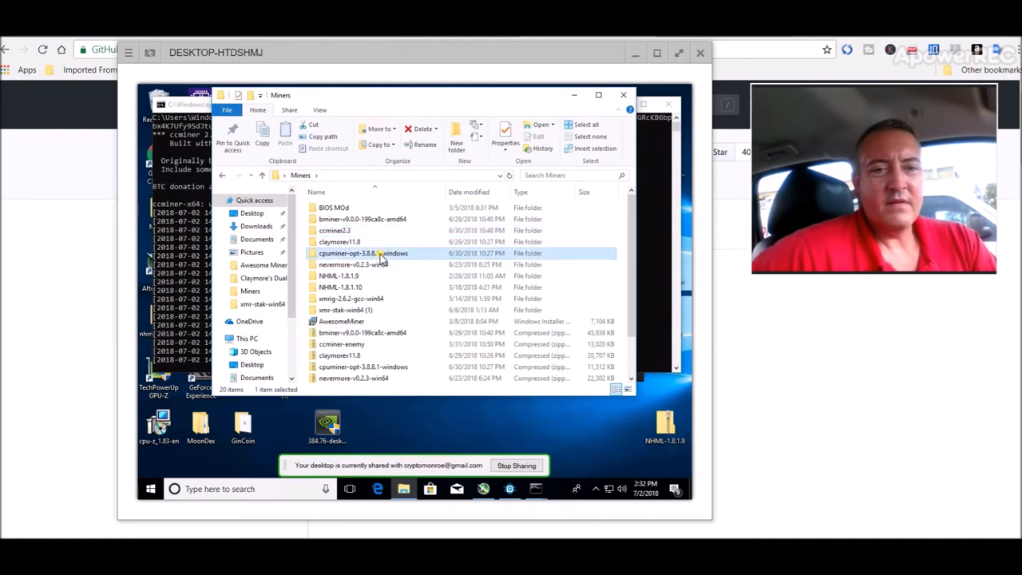
- Open the cpuminer-opt-3.8.8.1-windows folder's contents and select the Gin Coin CPU Angry Pool batch file
double_click(364, 253)
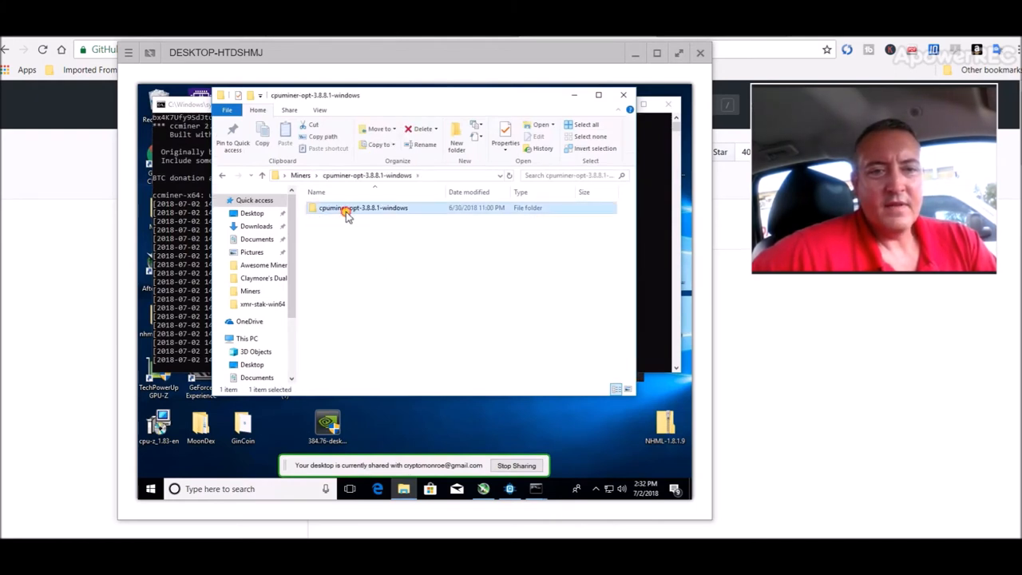
double_click(365, 207)
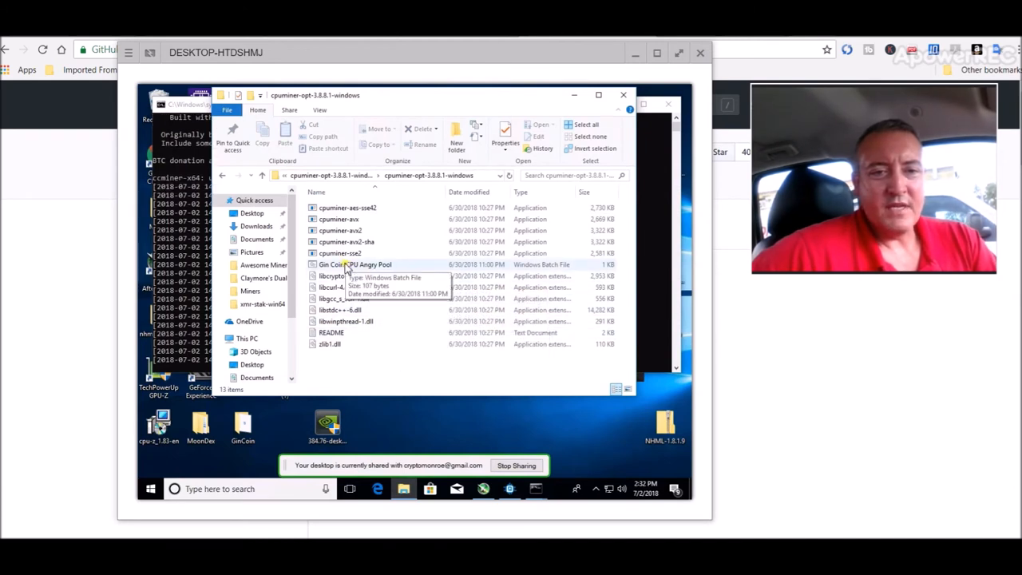
mouse_move(387, 268)
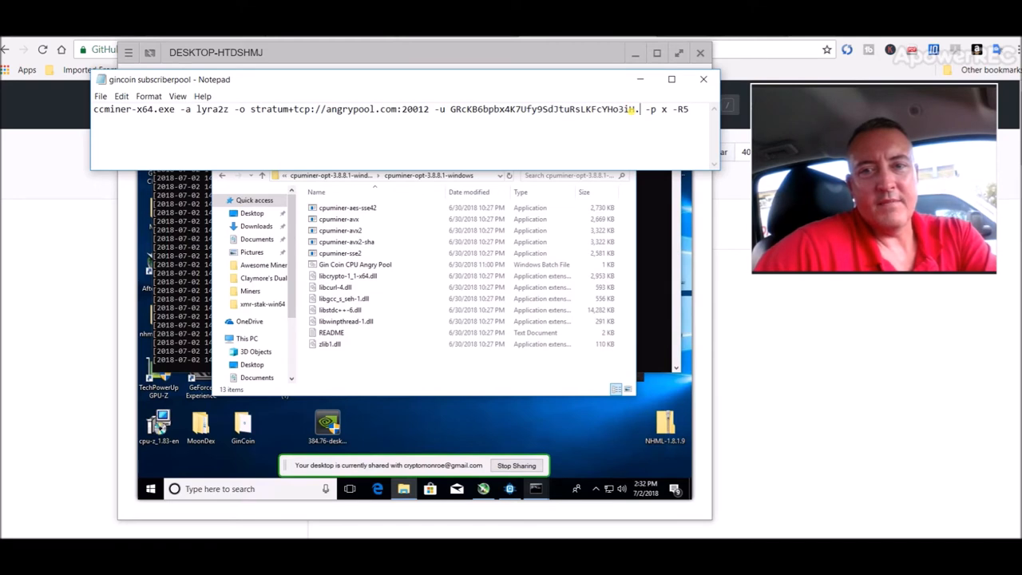
type(".Nvi")
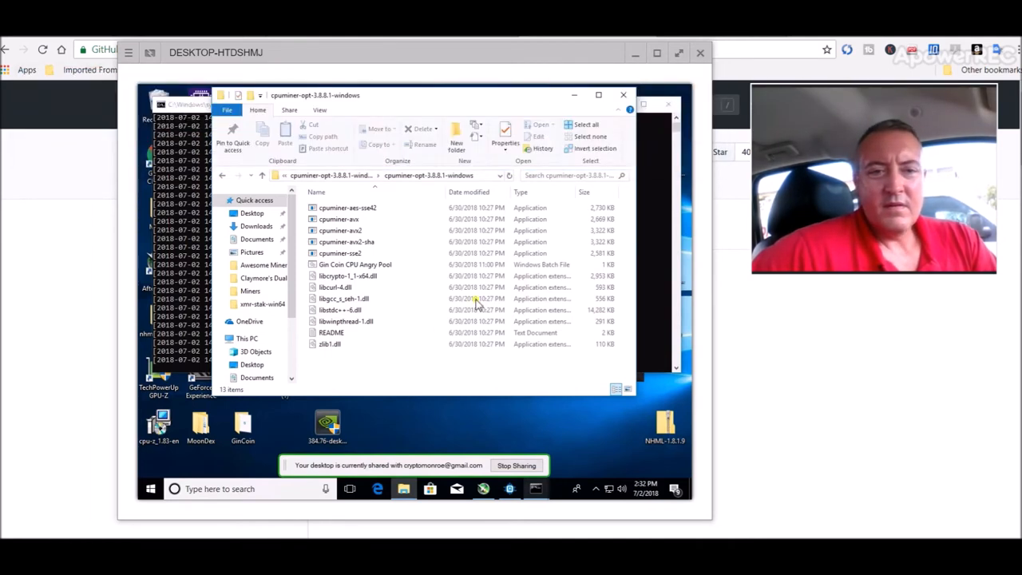
left_click(355, 265)
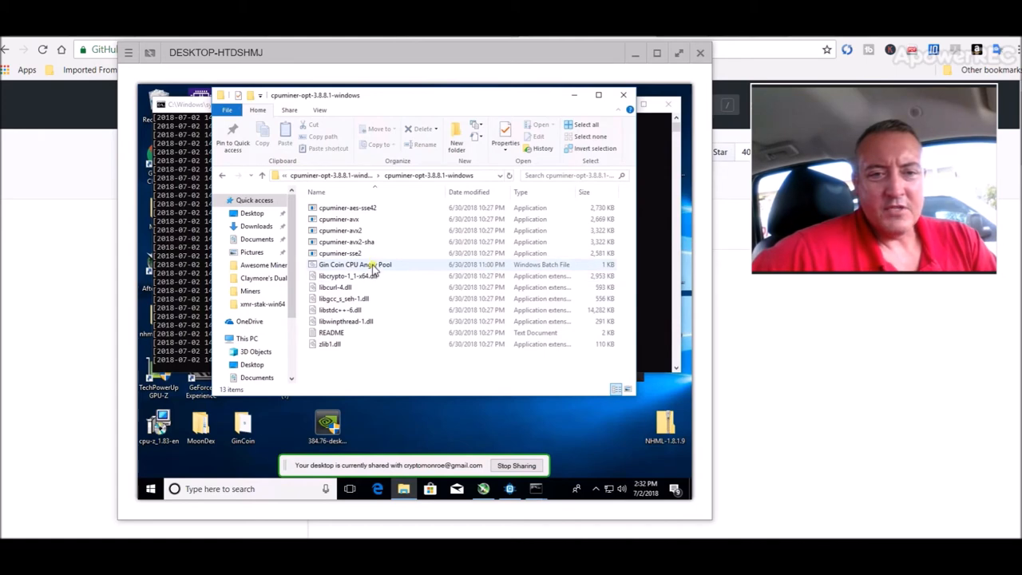
right_click(354, 265)
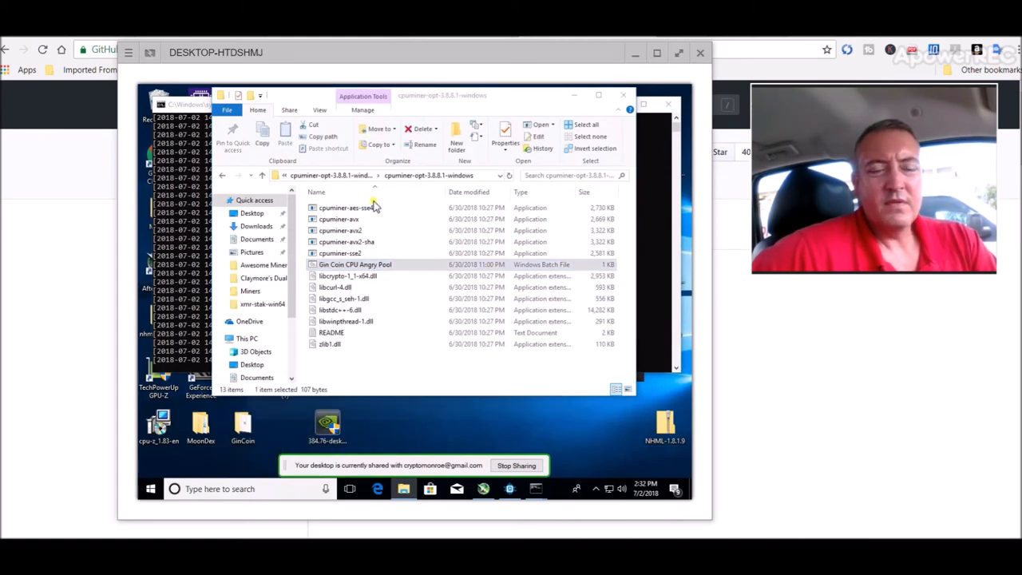
- Open the Gin Coin CPU Angry Pool batch file to read its cpuminer-avx2 lyra2z command
double_click(354, 265)
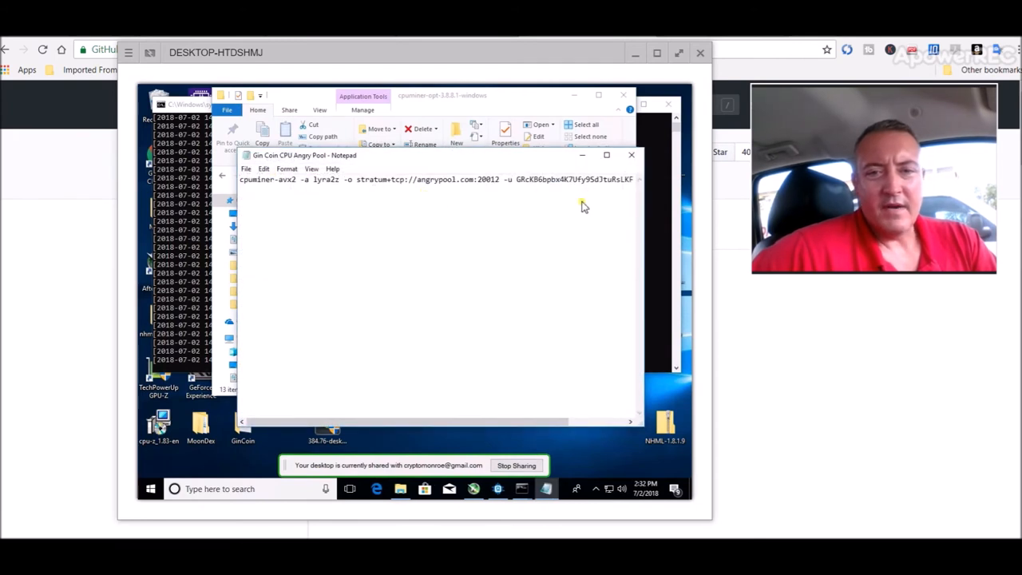
mouse_move(646, 227)
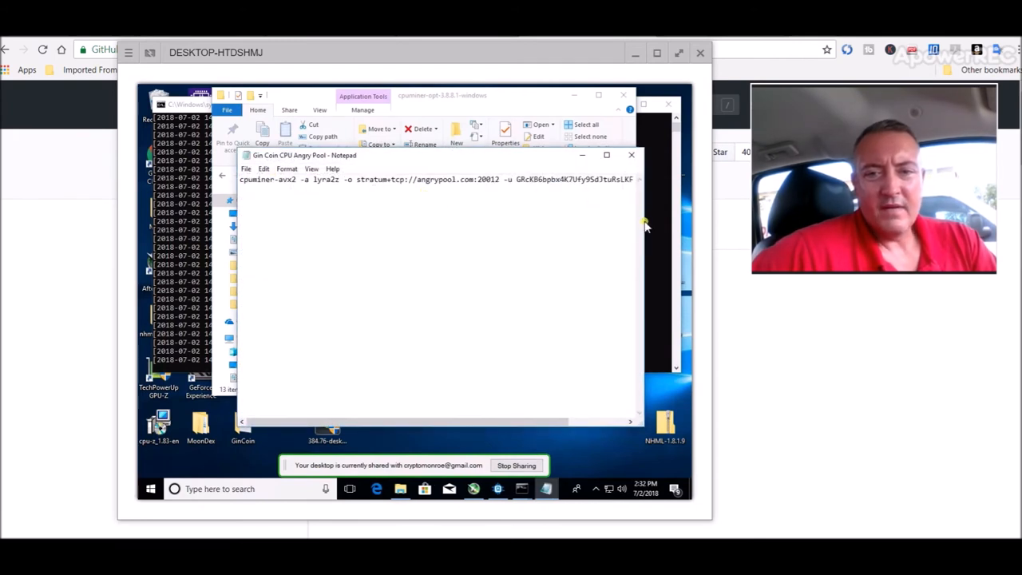
mouse_move(535, 161)
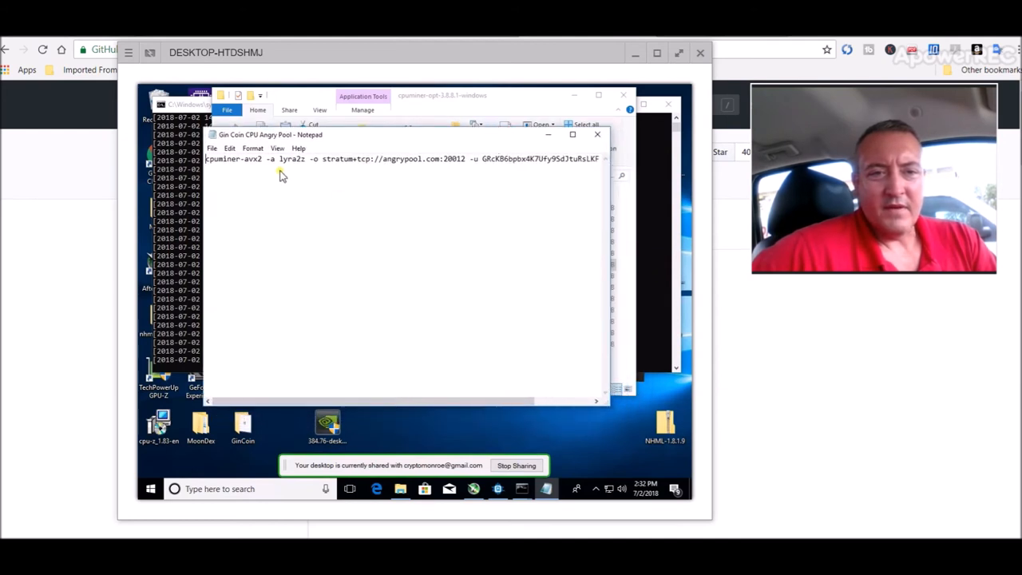
mouse_move(351, 166)
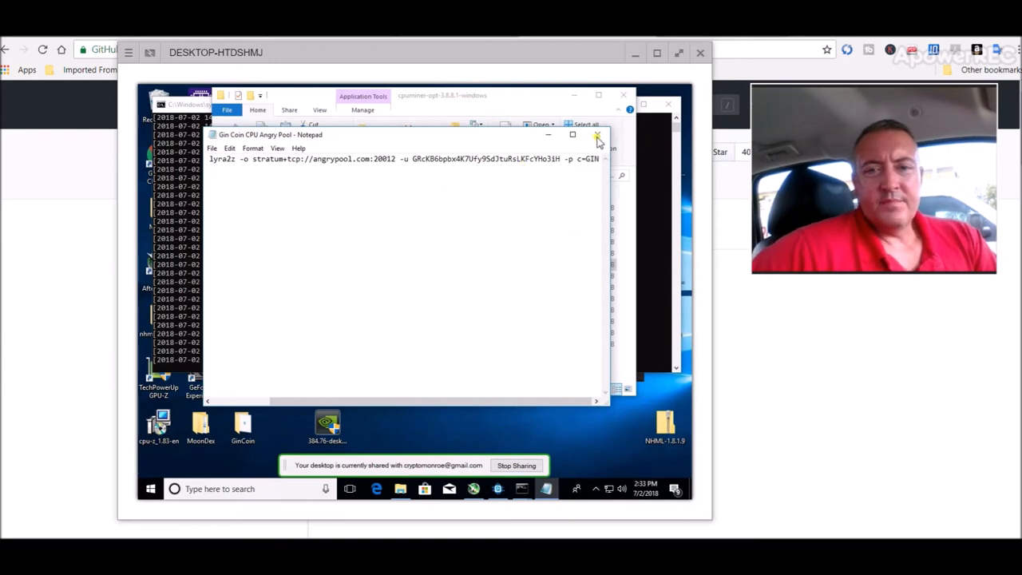
- Close Notepad to reveal the ccminer console showing accepted lyra2z shares
left_click(598, 134)
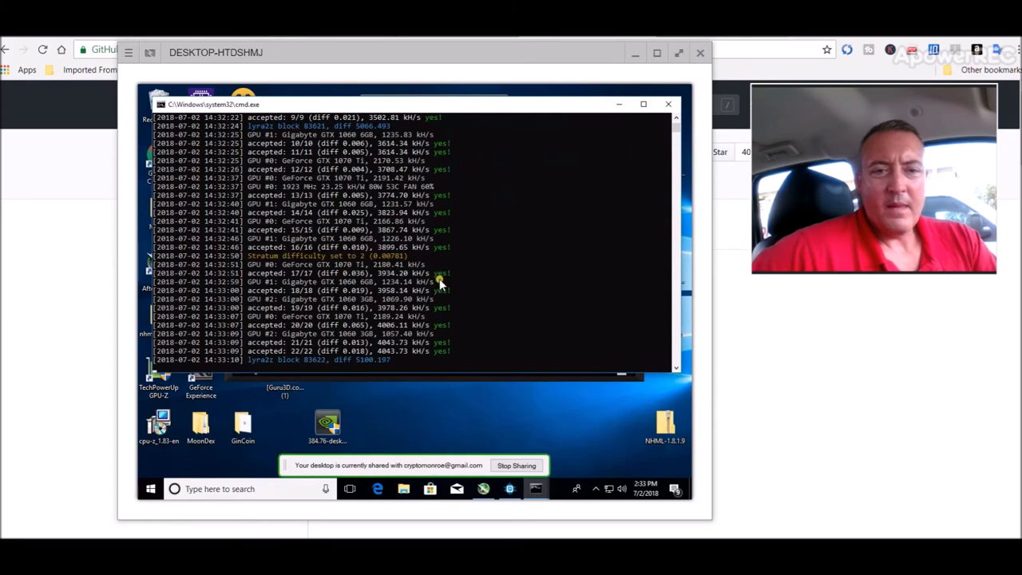
mouse_move(463, 239)
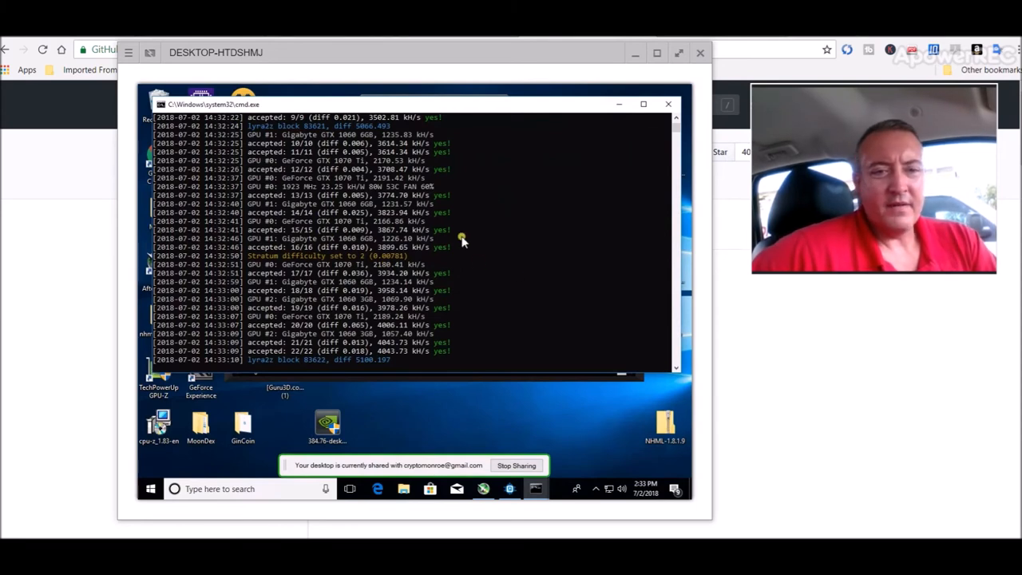
mouse_move(313, 288)
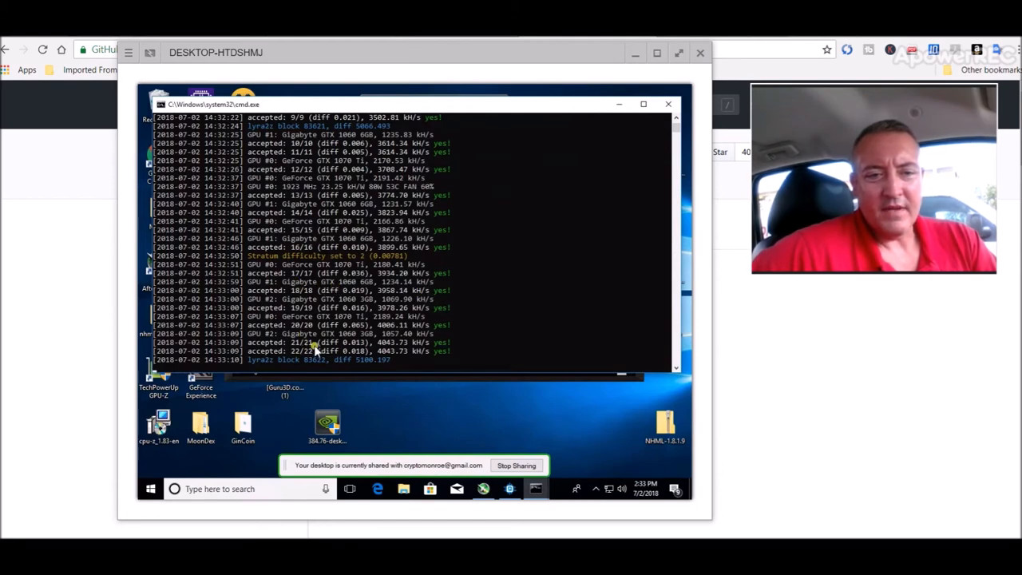
mouse_move(485, 334)
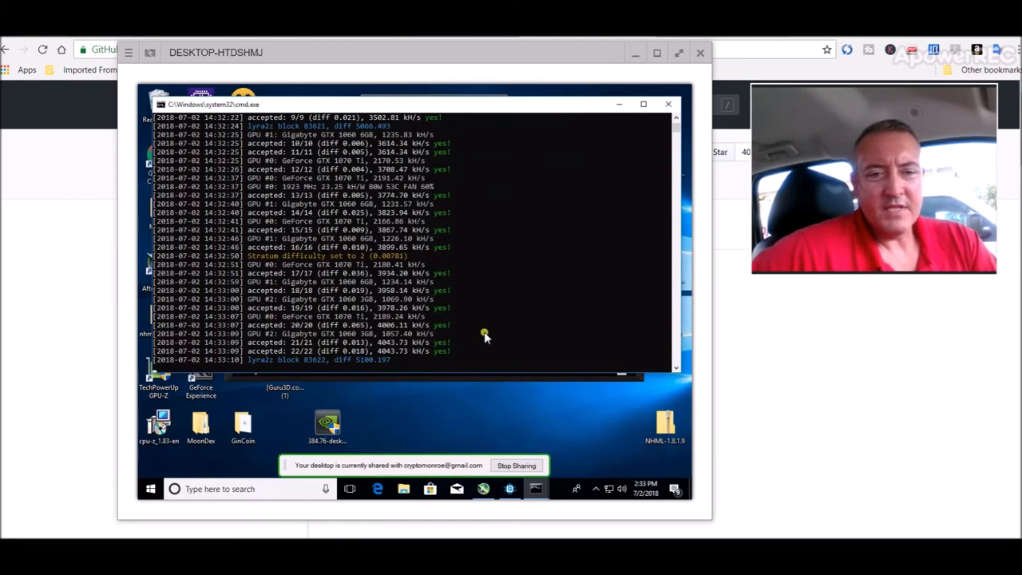
mouse_move(407, 351)
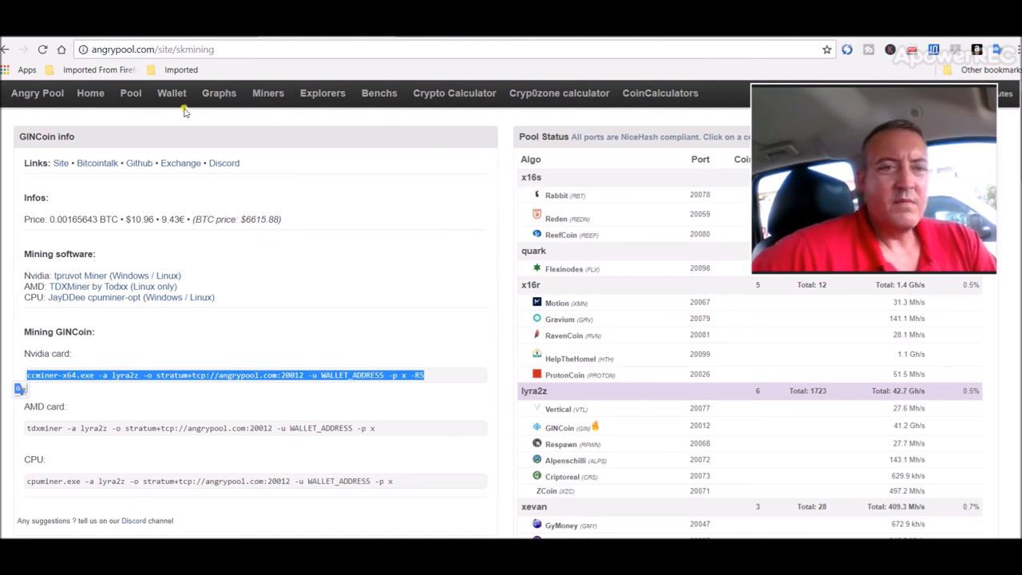
- Show the Angry Pool wallet stats: total earned, hashrate graph, miners list and 24-hour payouts
left_click(173, 92)
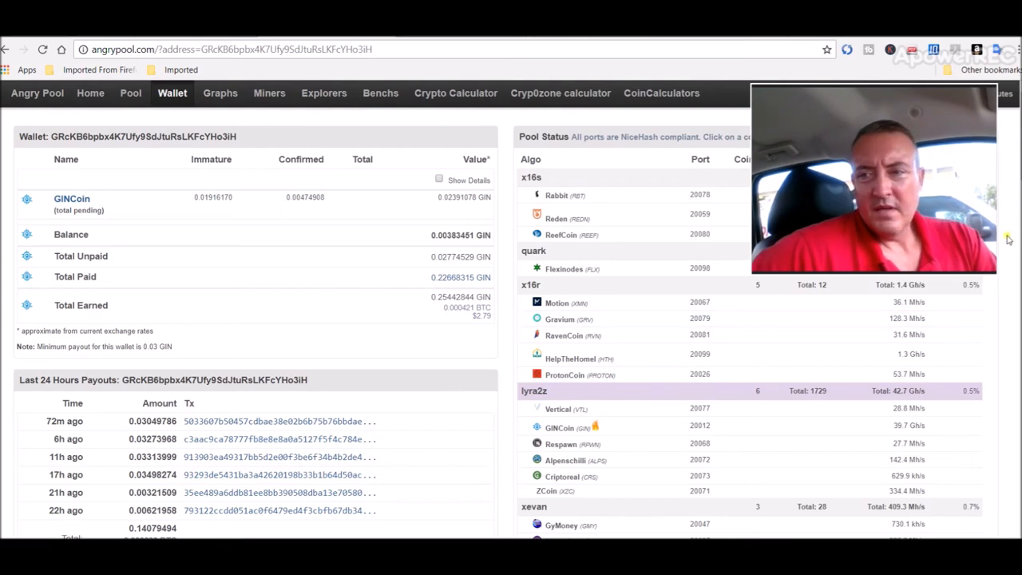
scroll("down", 3)
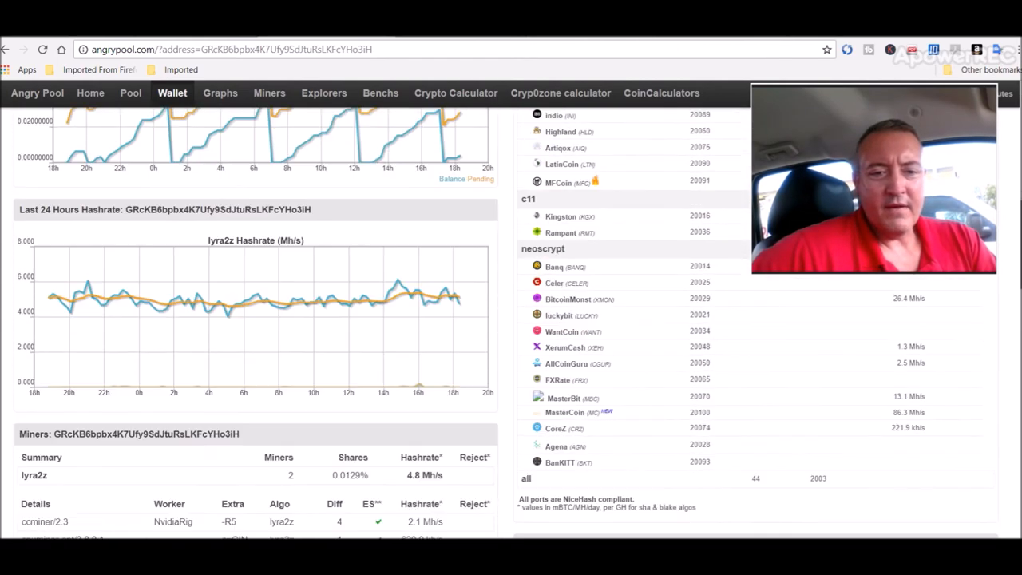
scroll("down", 3)
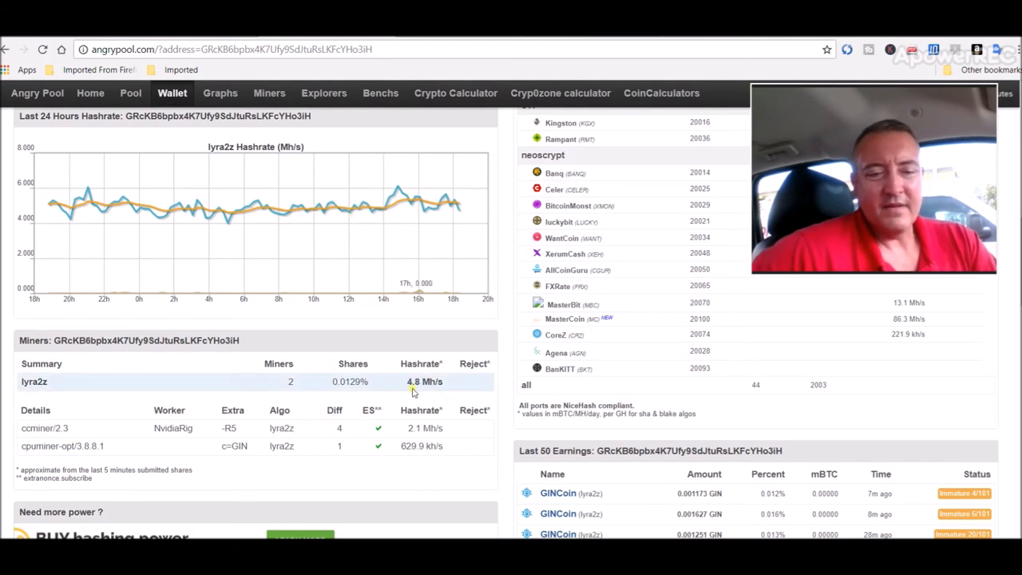
mouse_move(140, 220)
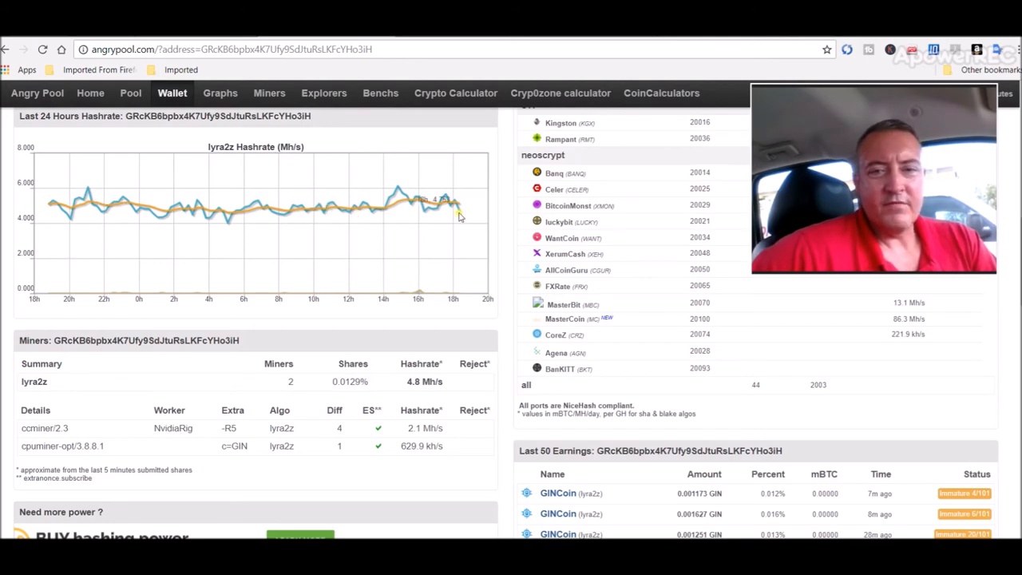
scroll("down", 3)
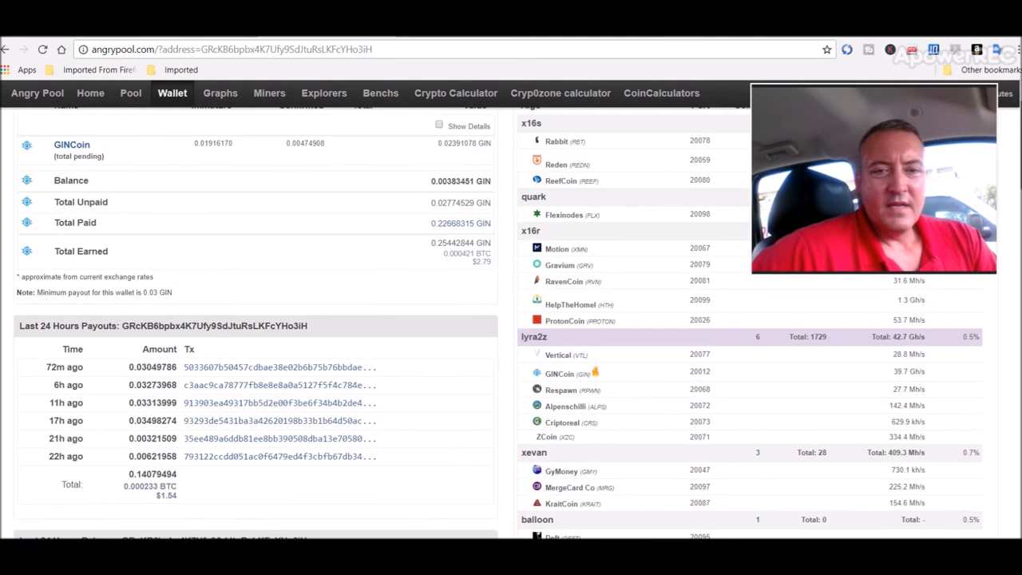
scroll("up", 3)
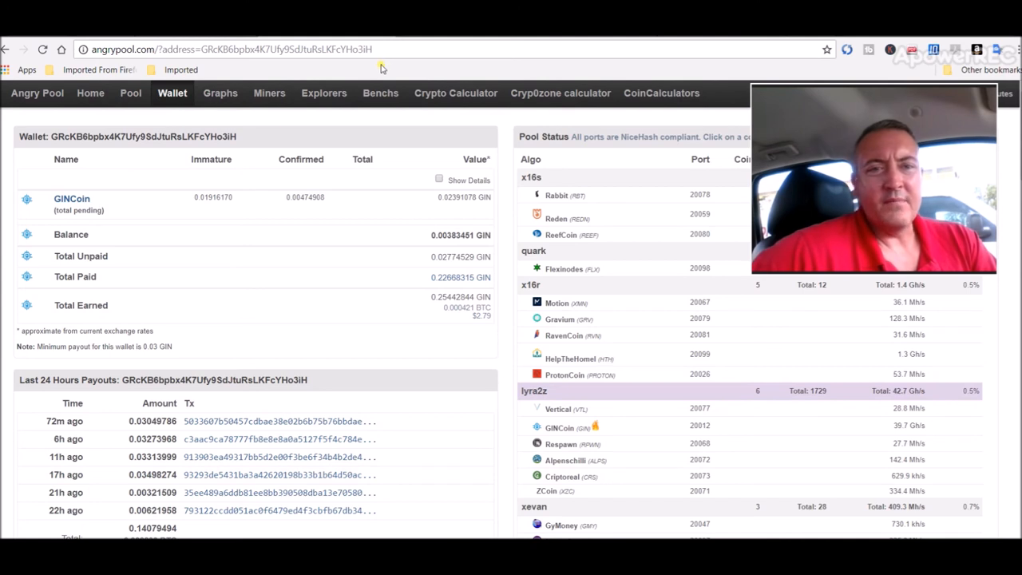
mouse_move(239, 93)
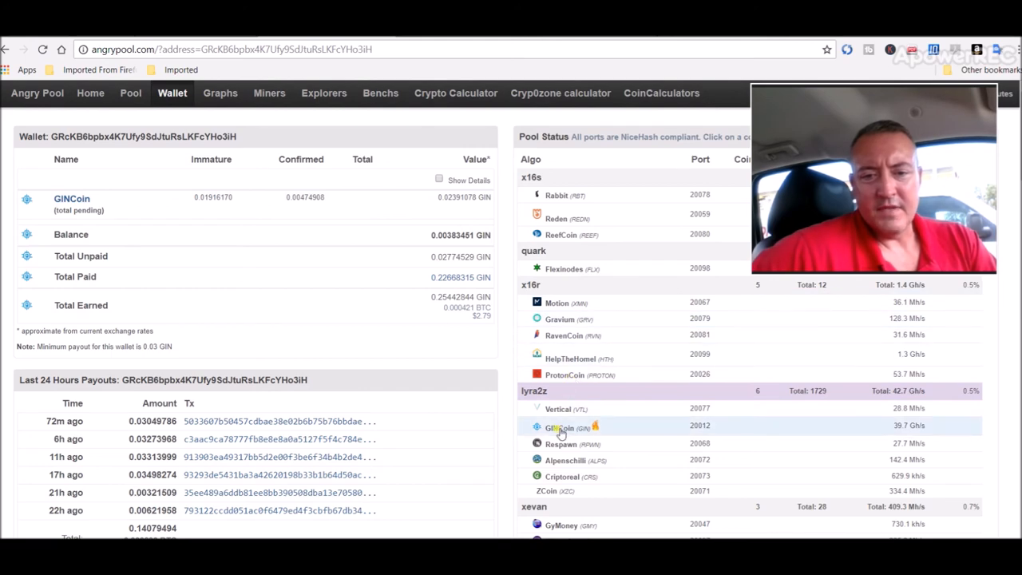
- Return to the GINcoin info page and review the Nvidia, AMD and CPU lyra2z command lines
left_click(559, 428)
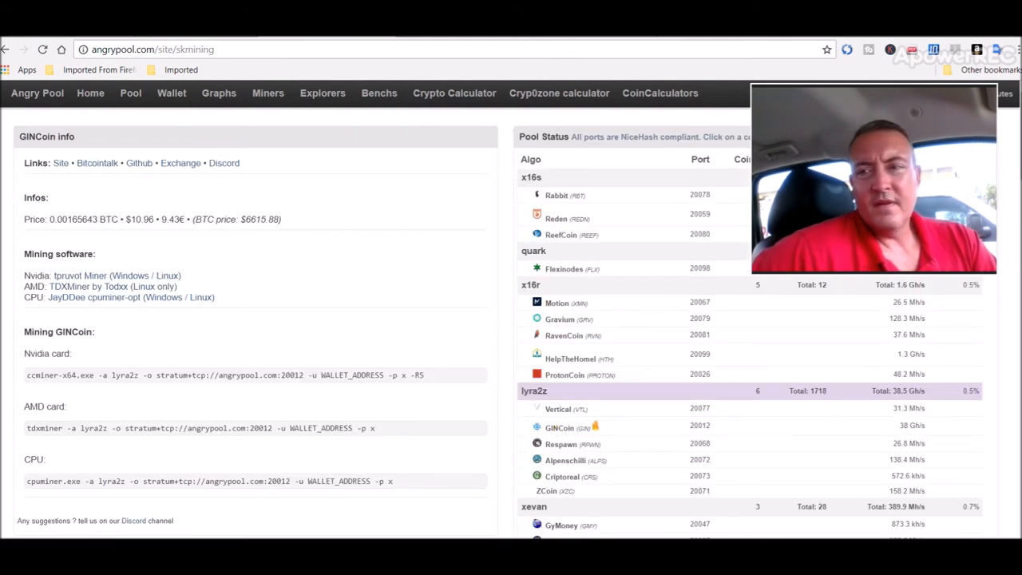
scroll("down", 3)
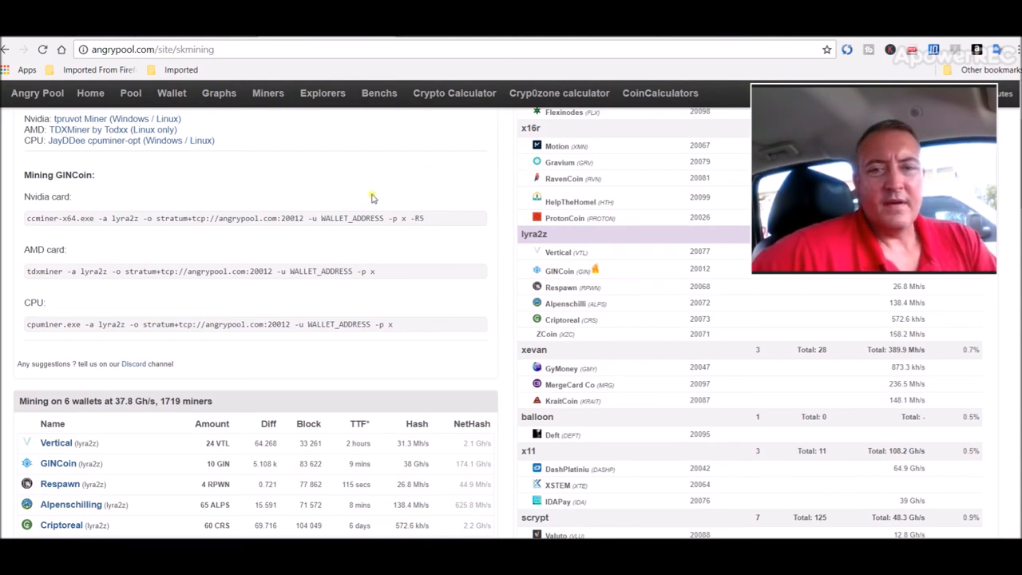
scroll("down", 3)
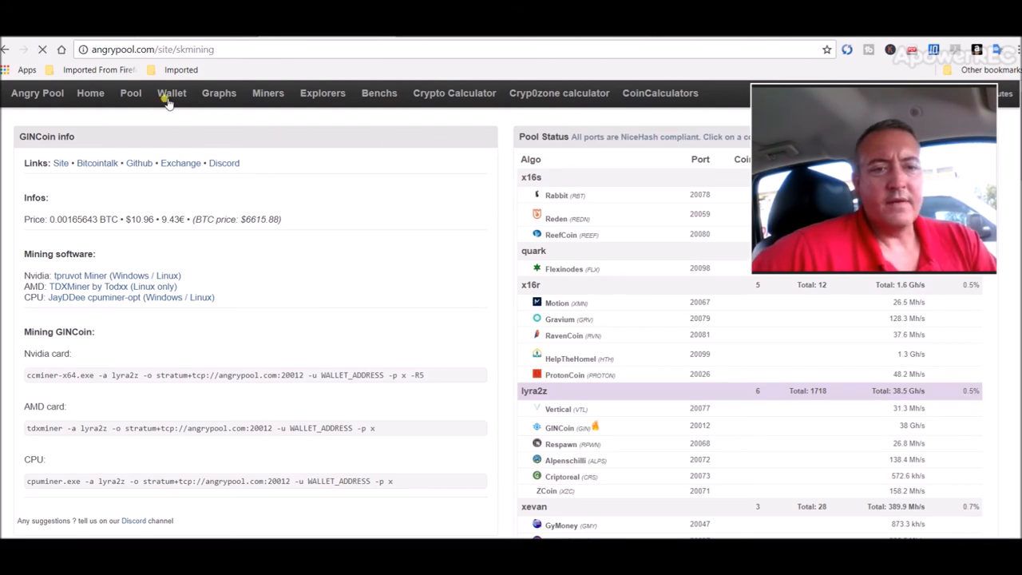
left_click(173, 92)
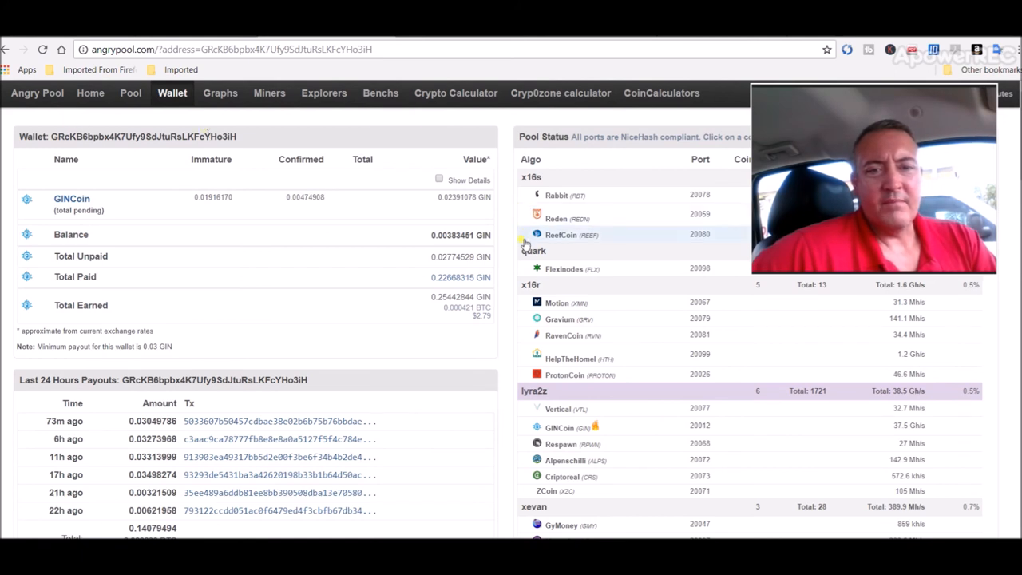
mouse_move(224, 147)
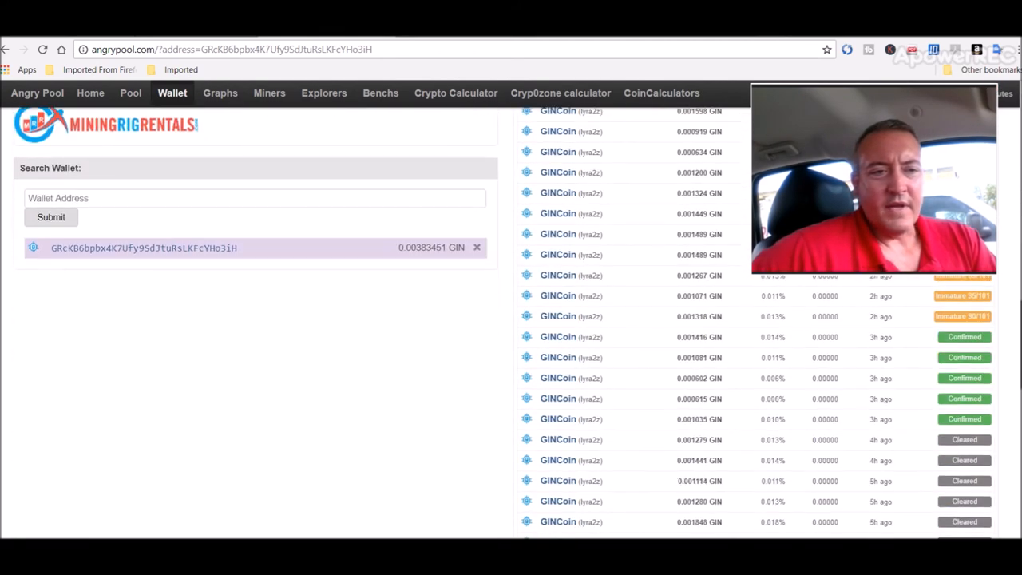
mouse_move(159, 307)
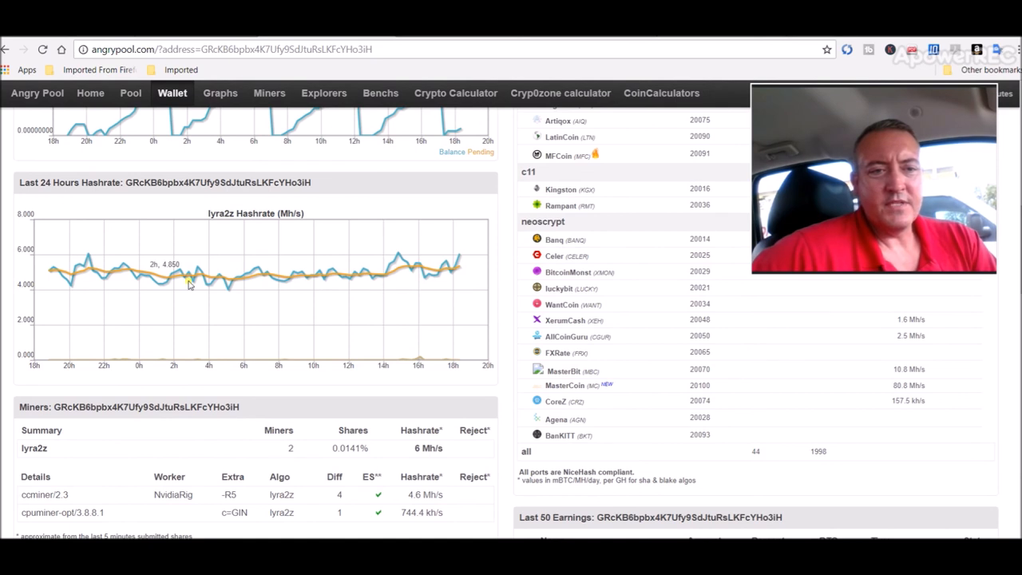
mouse_move(463, 280)
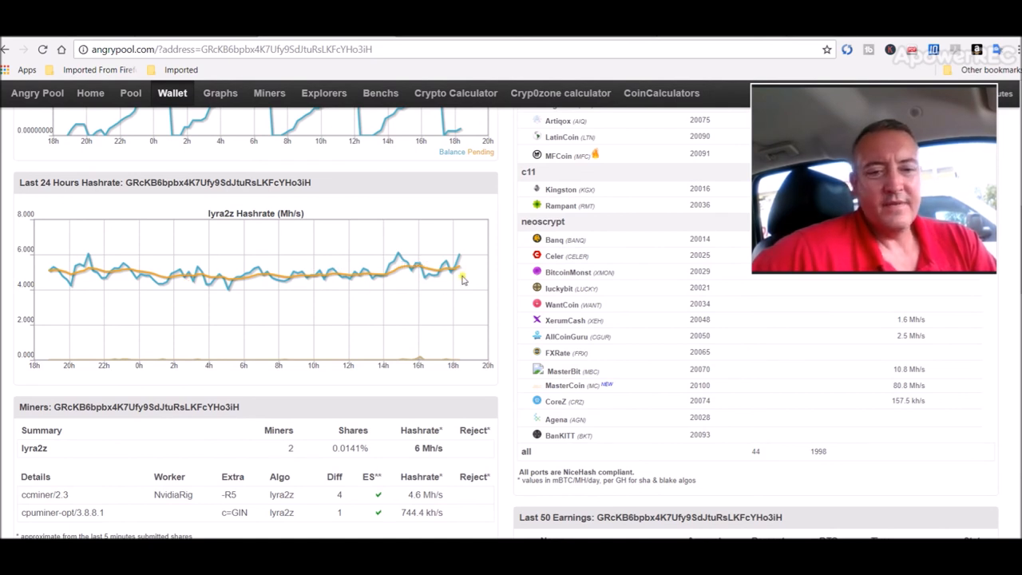
mouse_move(499, 444)
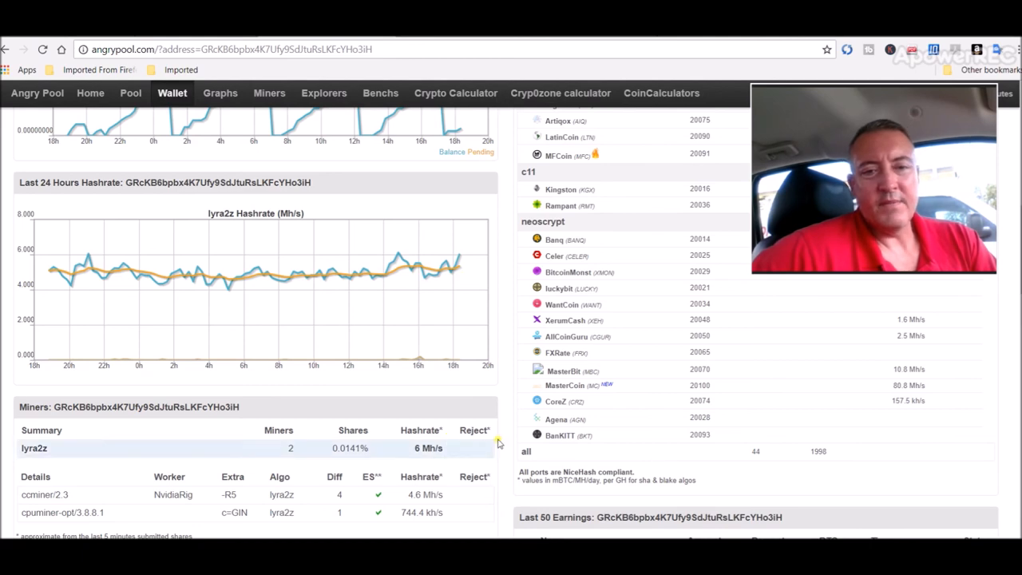
scroll("down", 3)
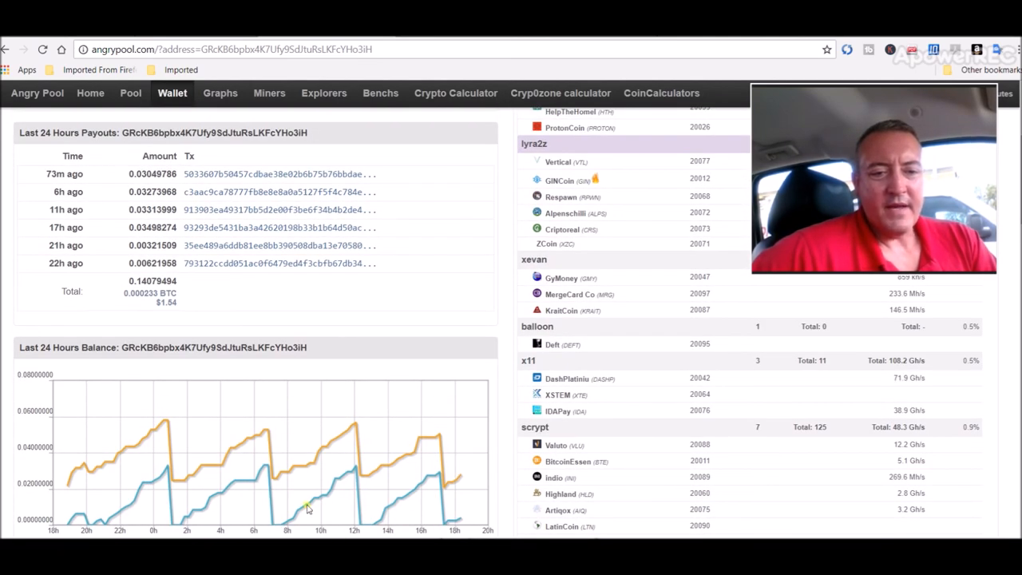
scroll("down", 3)
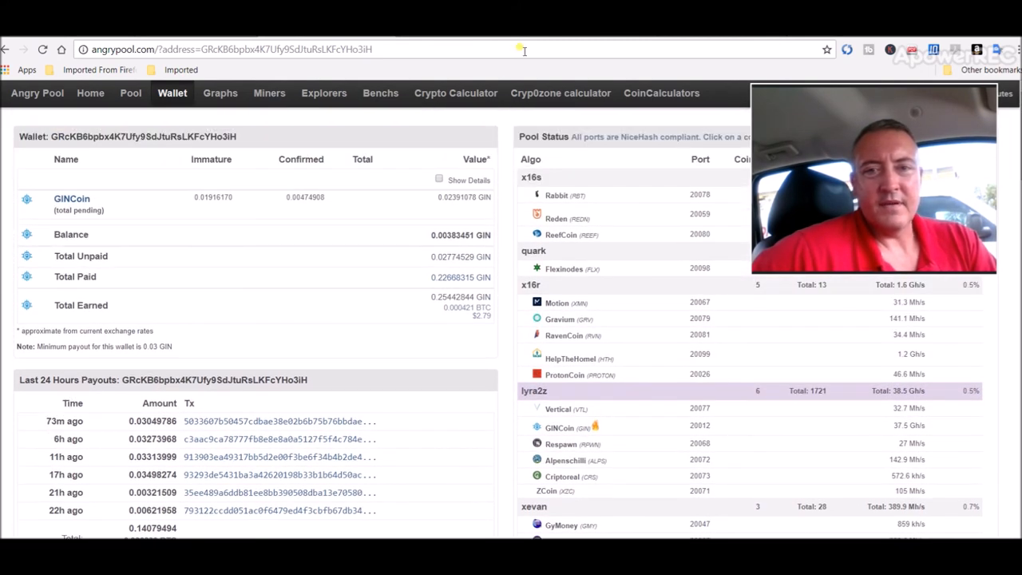
mouse_move(492, 70)
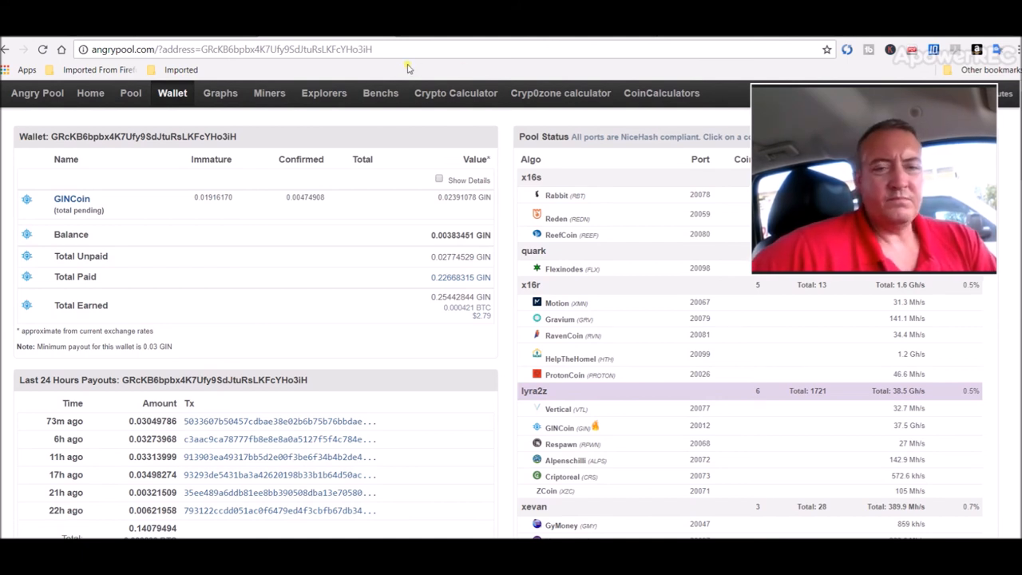
- Navigate to subscriberpool.com to load the Subscriber Pool homepage
left_click(230, 48)
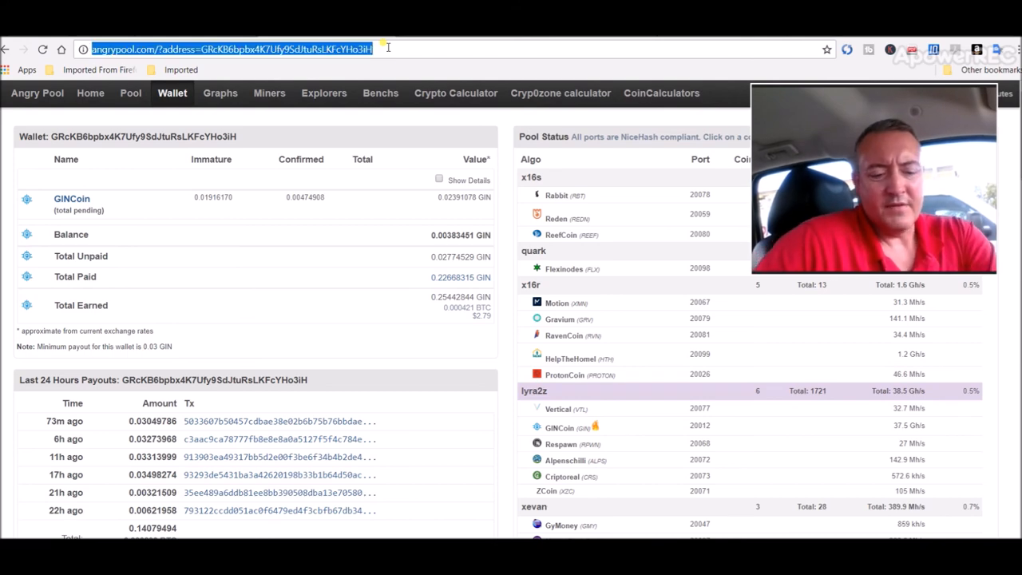
type("s://subscriberpool.com")
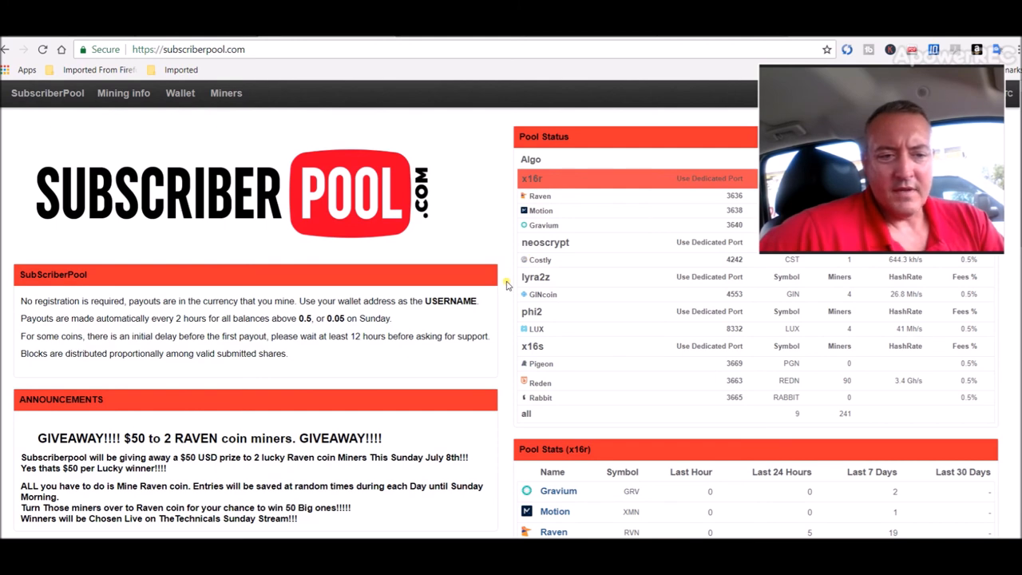
mouse_move(533, 385)
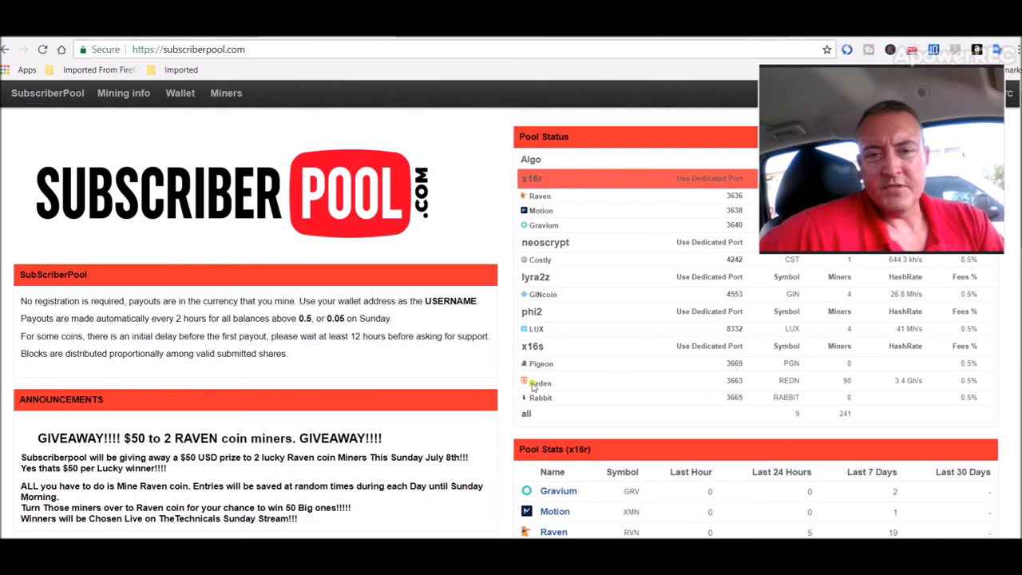
mouse_move(483, 211)
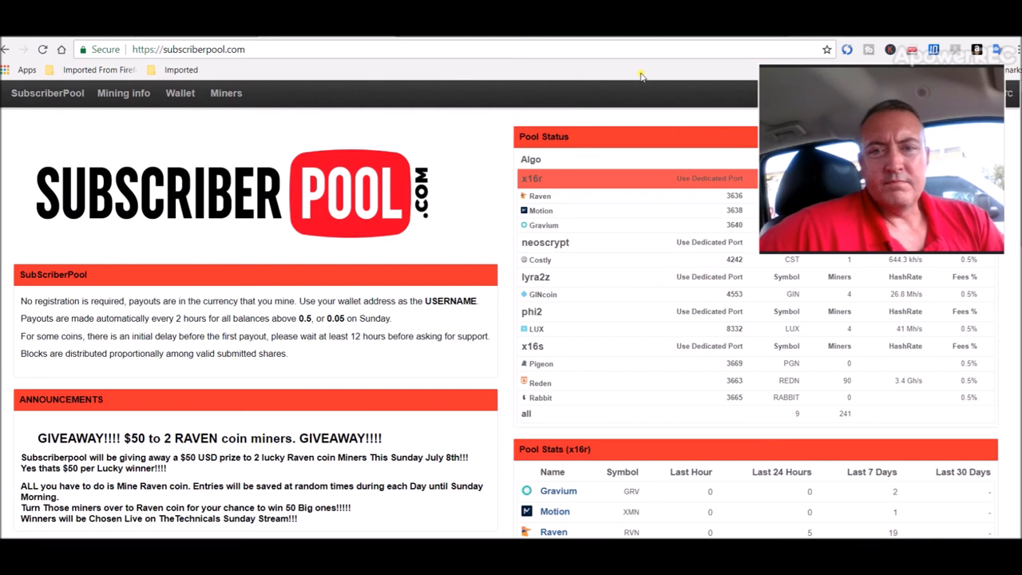
mouse_move(511, 73)
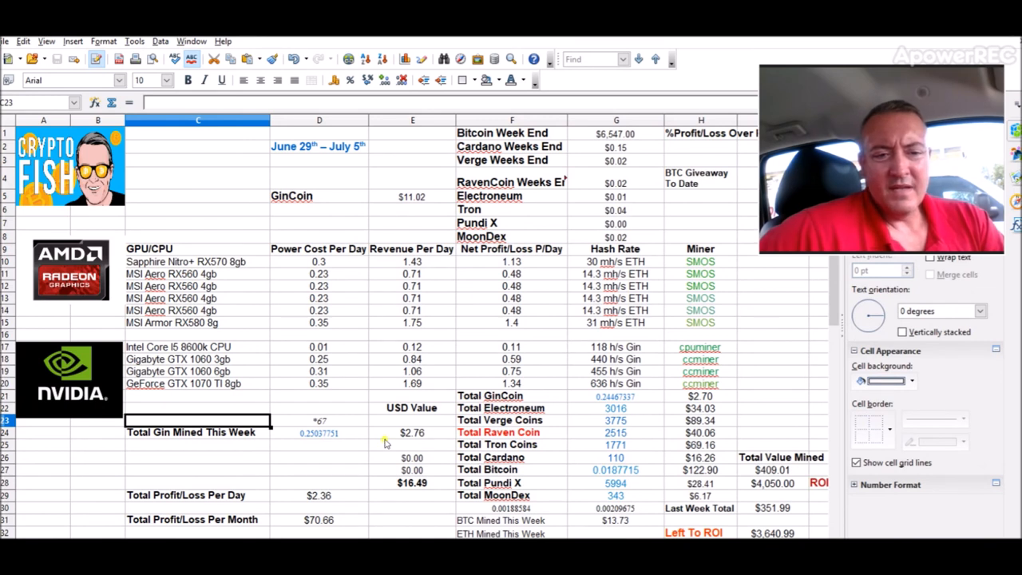
left_click(319, 431)
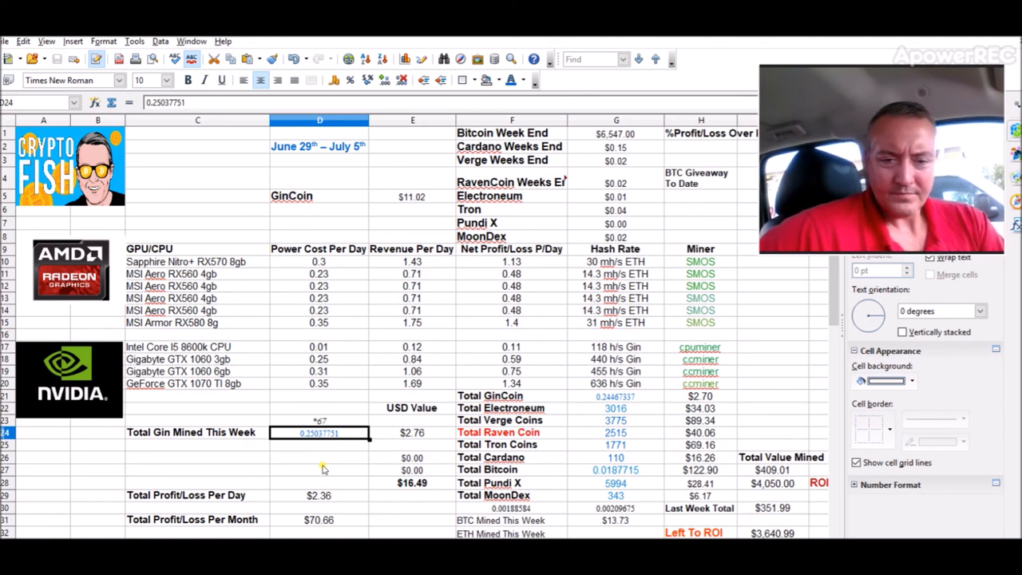
mouse_move(399, 441)
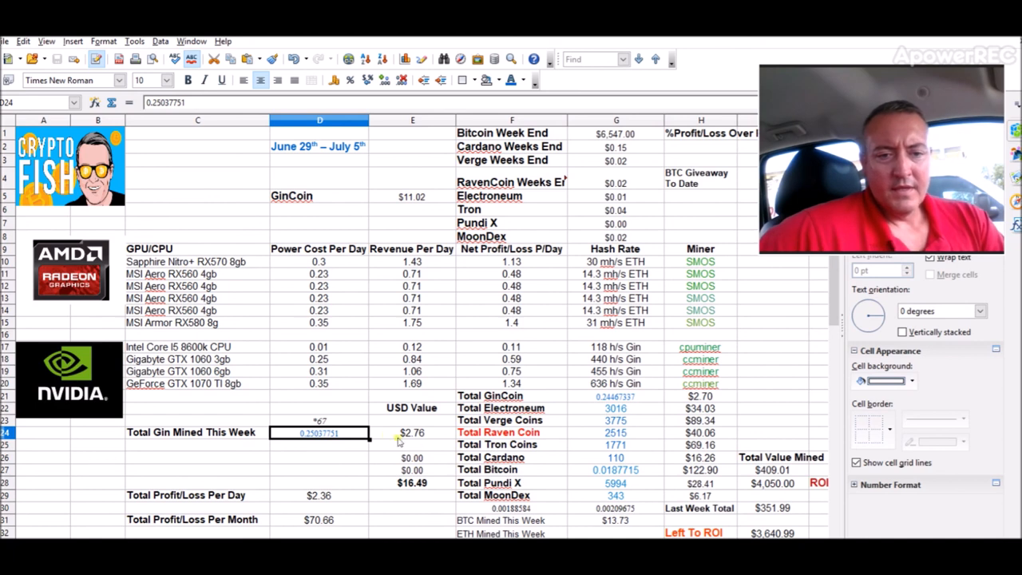
mouse_move(559, 487)
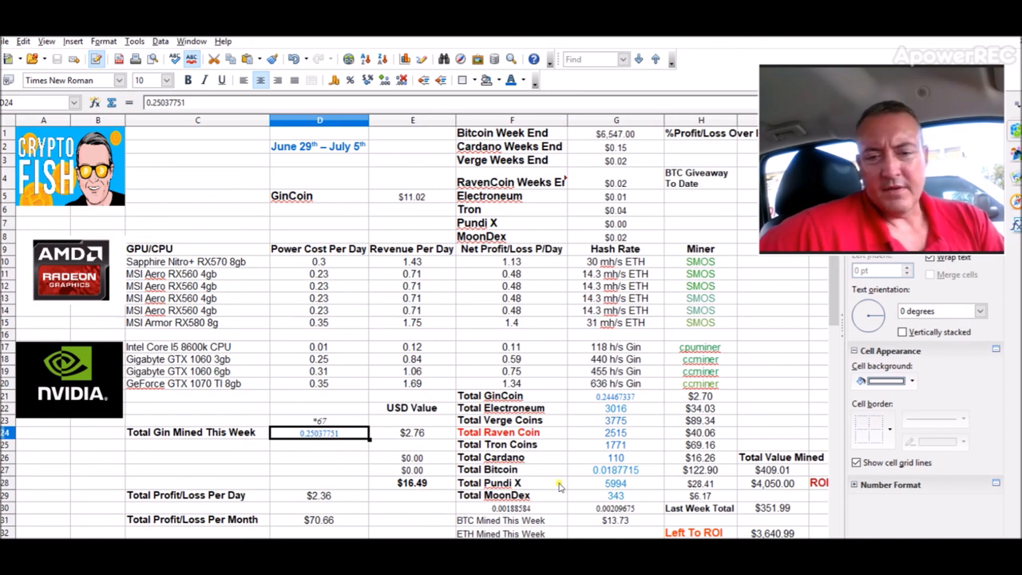
left_click(615, 521)
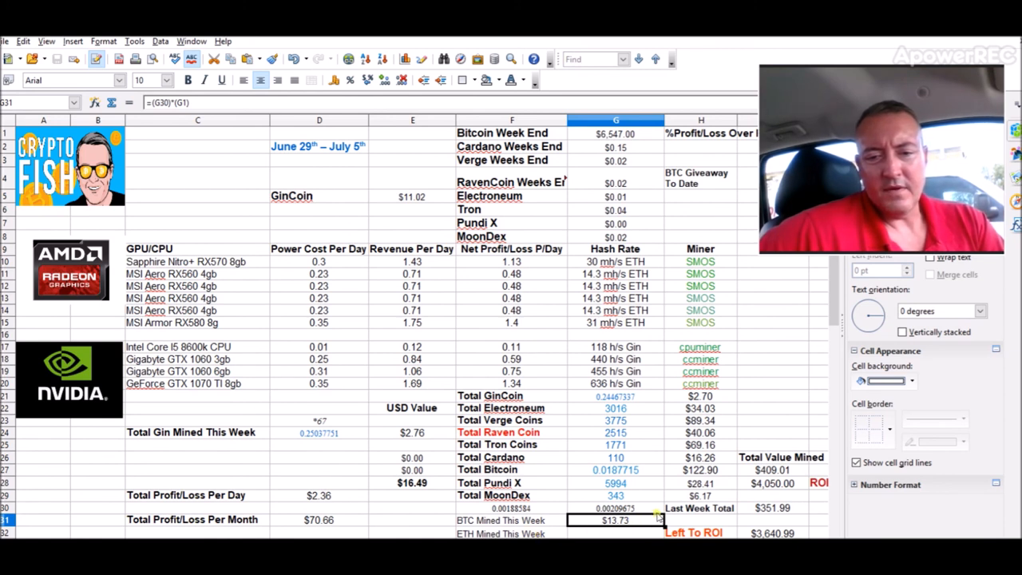
left_click(412, 483)
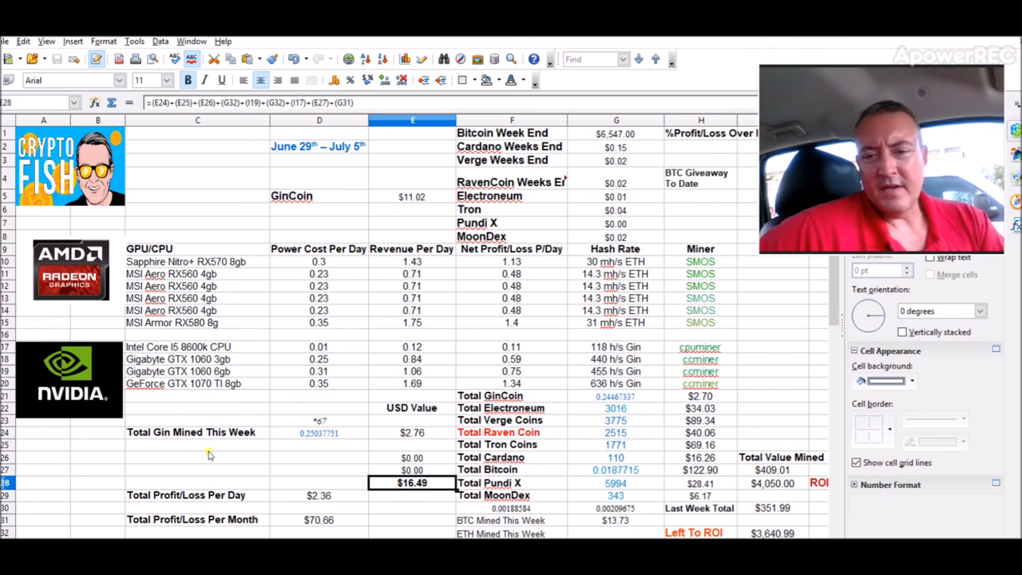
mouse_move(652, 460)
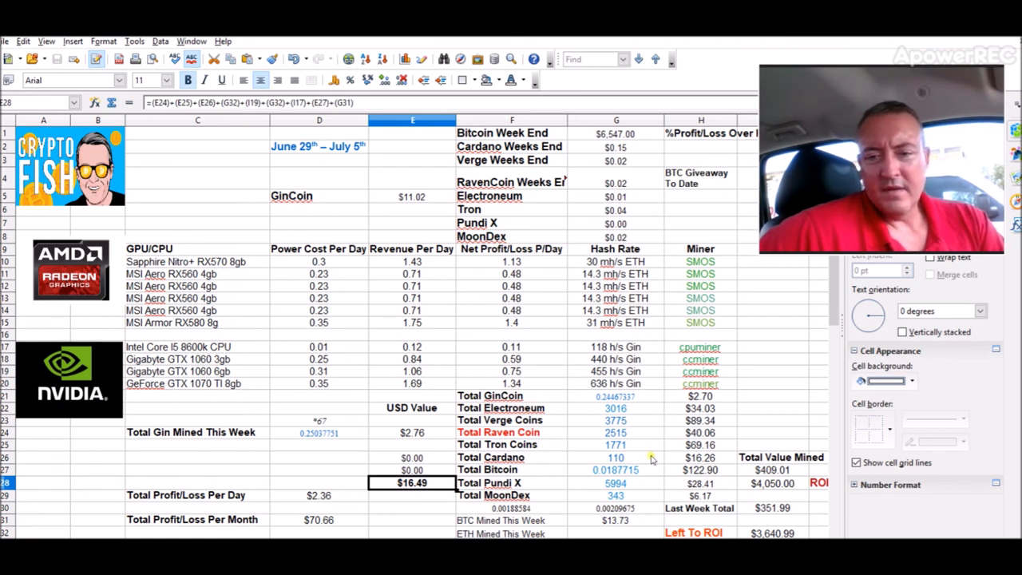
mouse_move(773, 387)
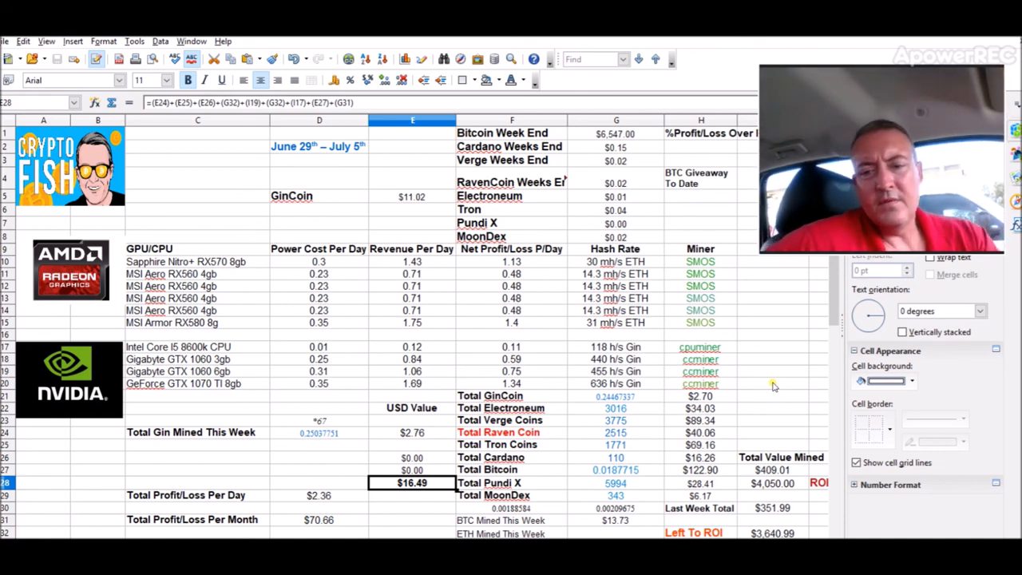
left_click(772, 469)
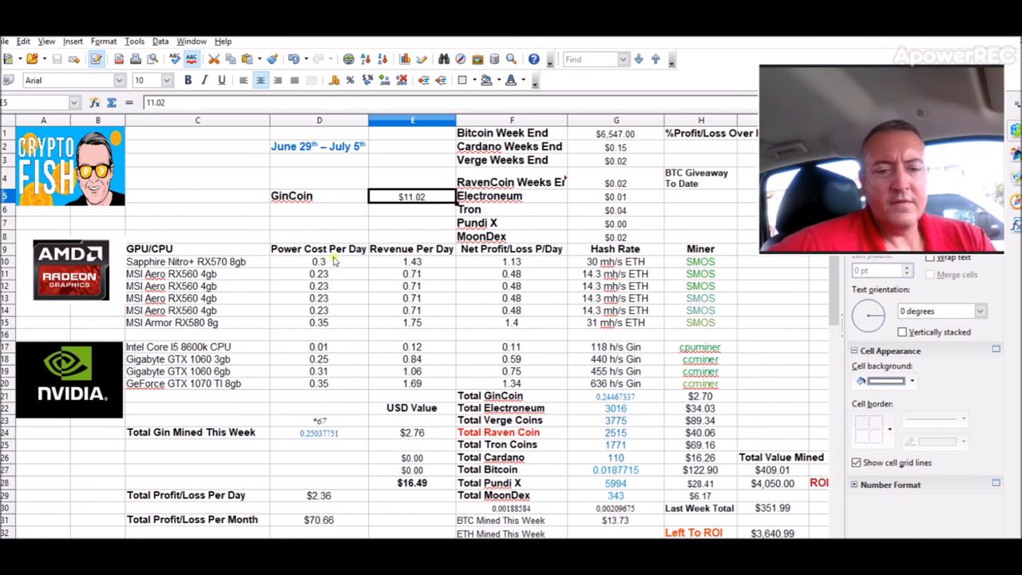
mouse_move(307, 471)
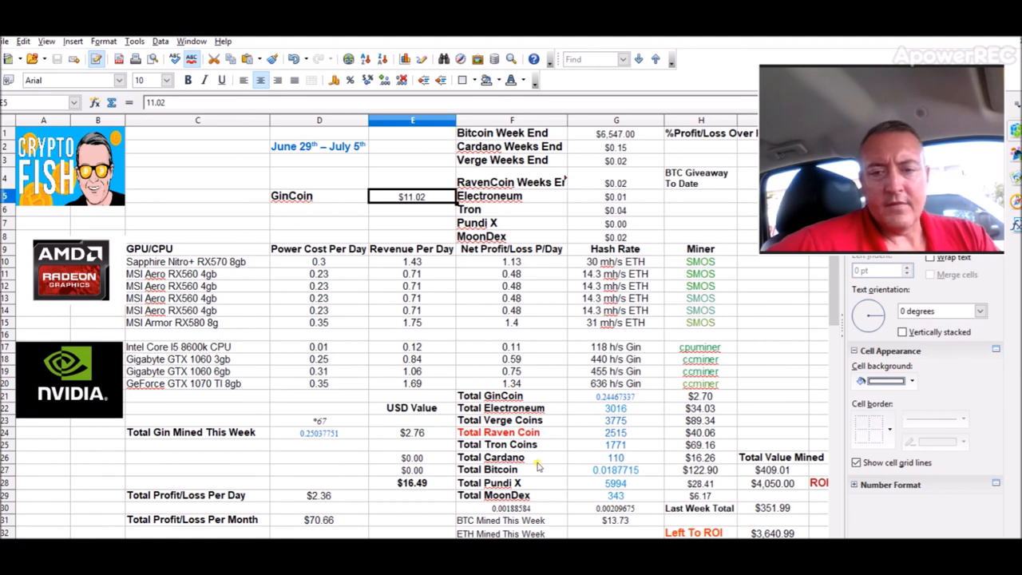
mouse_move(770, 471)
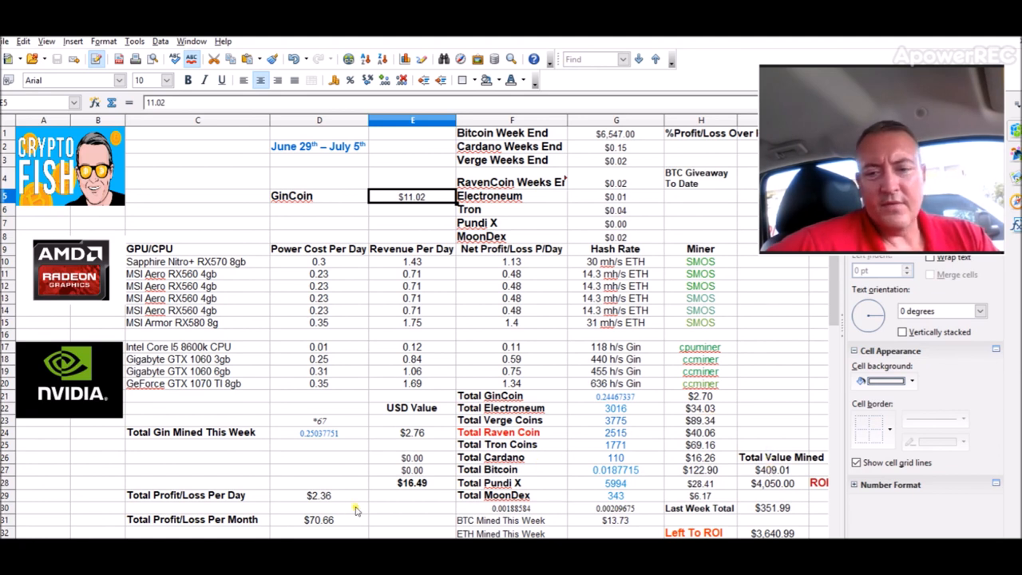
mouse_move(775, 419)
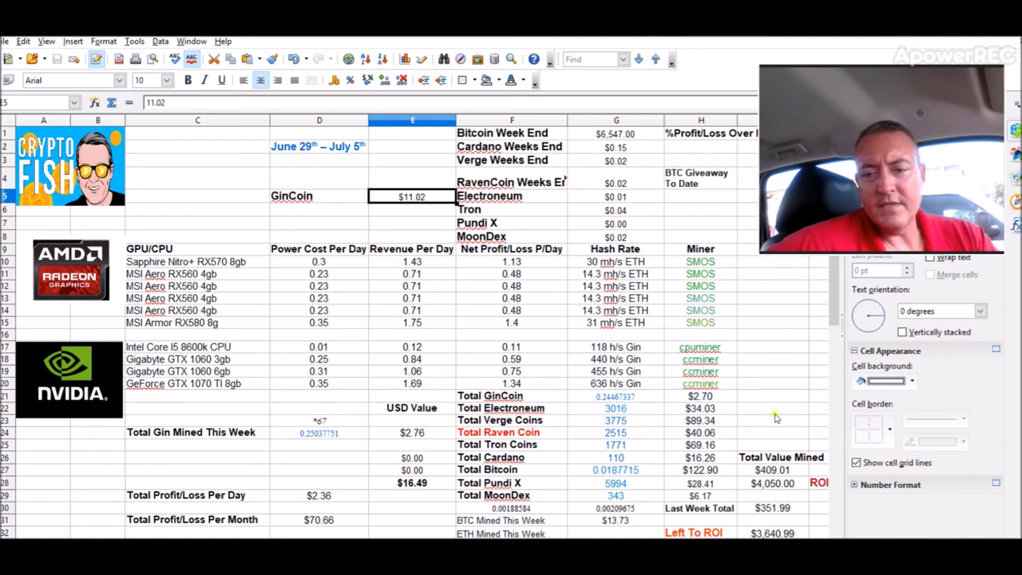
mouse_move(584, 222)
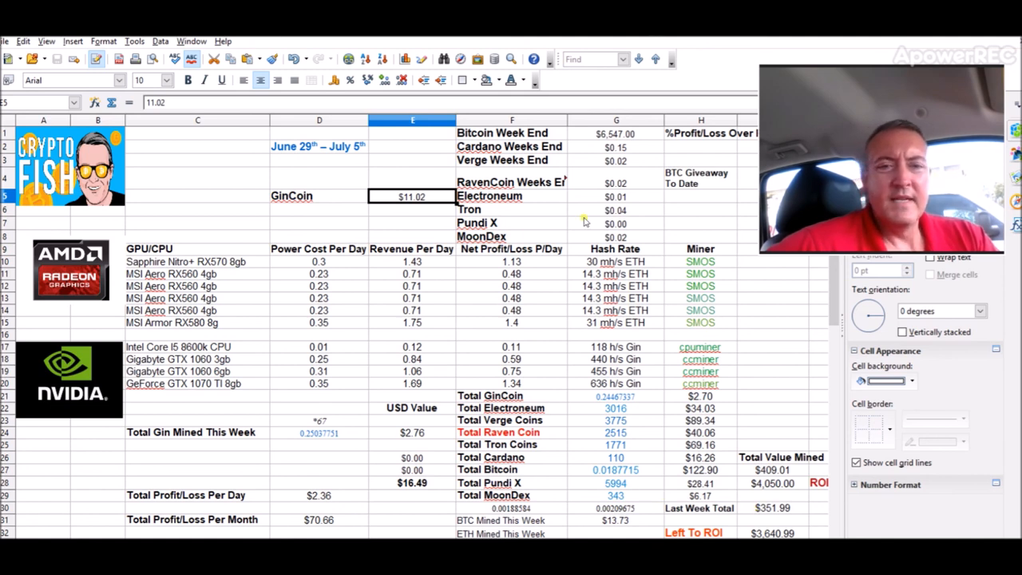
mouse_move(444, 224)
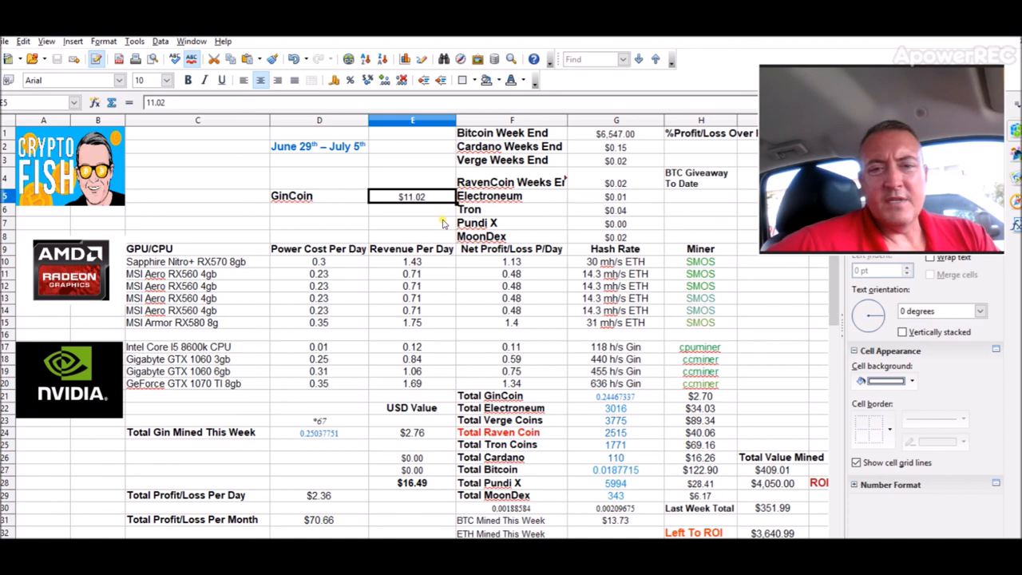